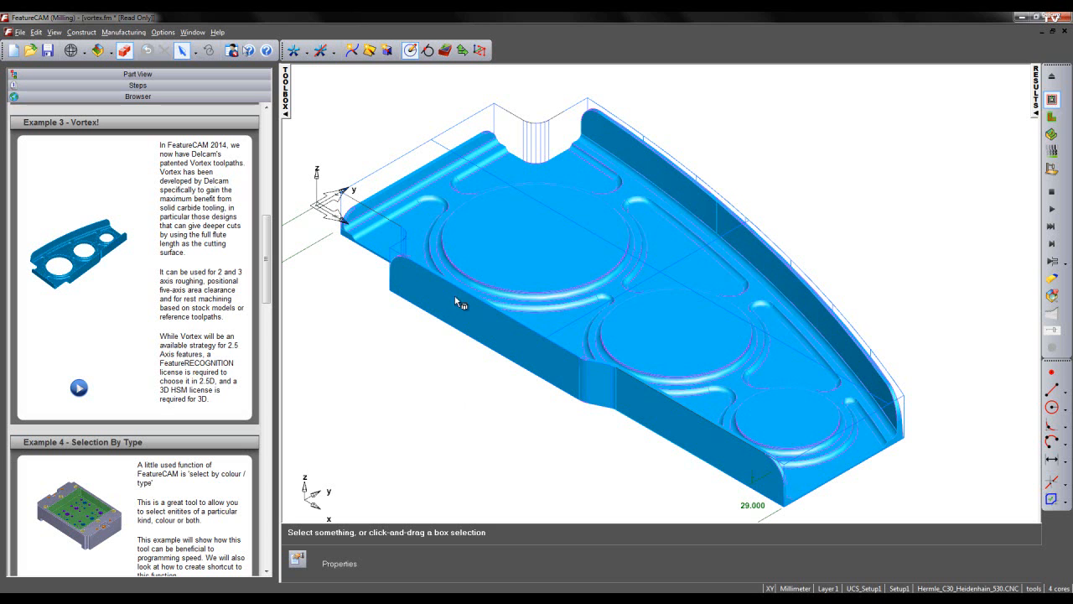
mouse_move(459, 369)
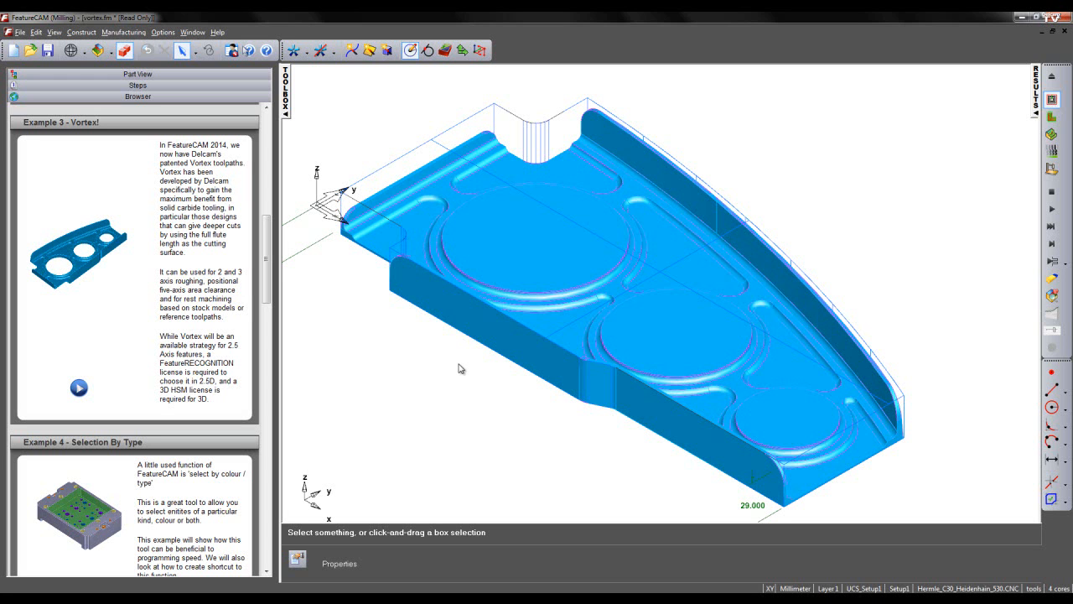
mouse_move(456, 359)
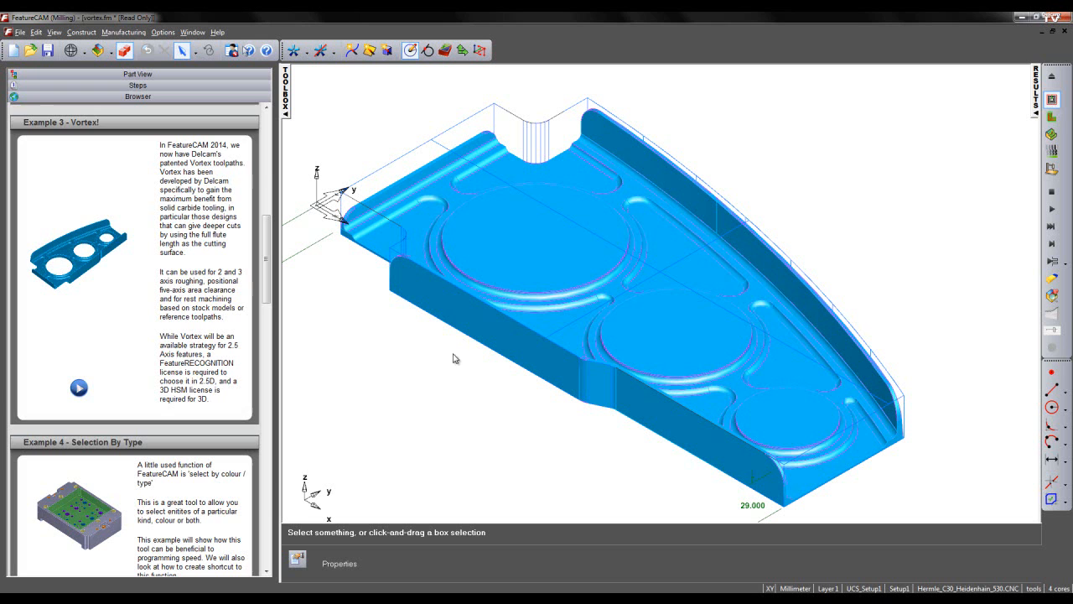
Review in Part View that srf_mill2 roughs with Vortex and srf_mill2_1 with Offset spiral
left_click(138, 74)
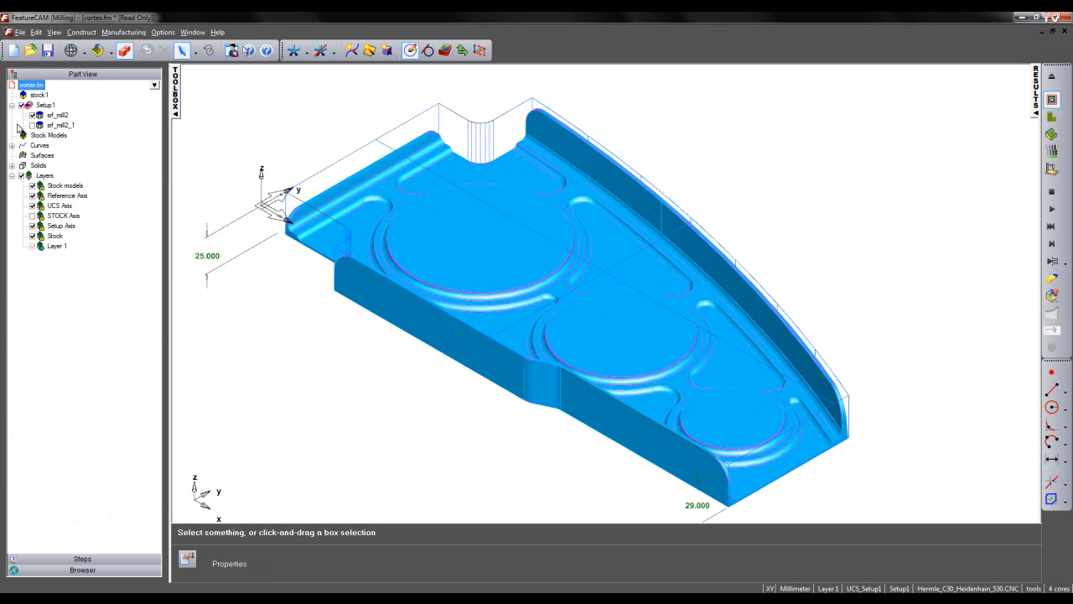
mouse_move(42, 144)
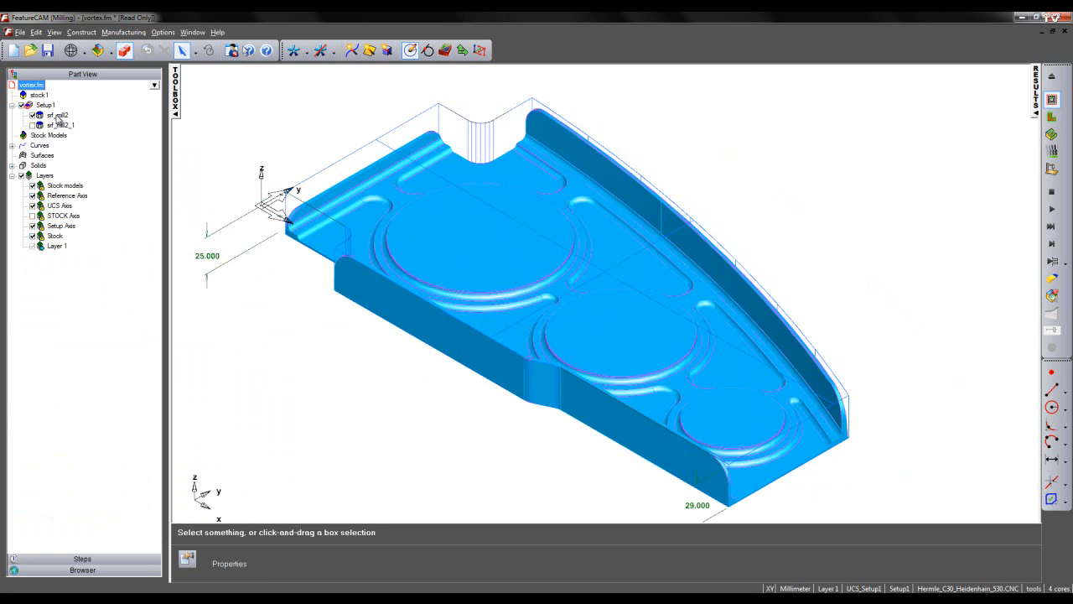
mouse_move(74, 133)
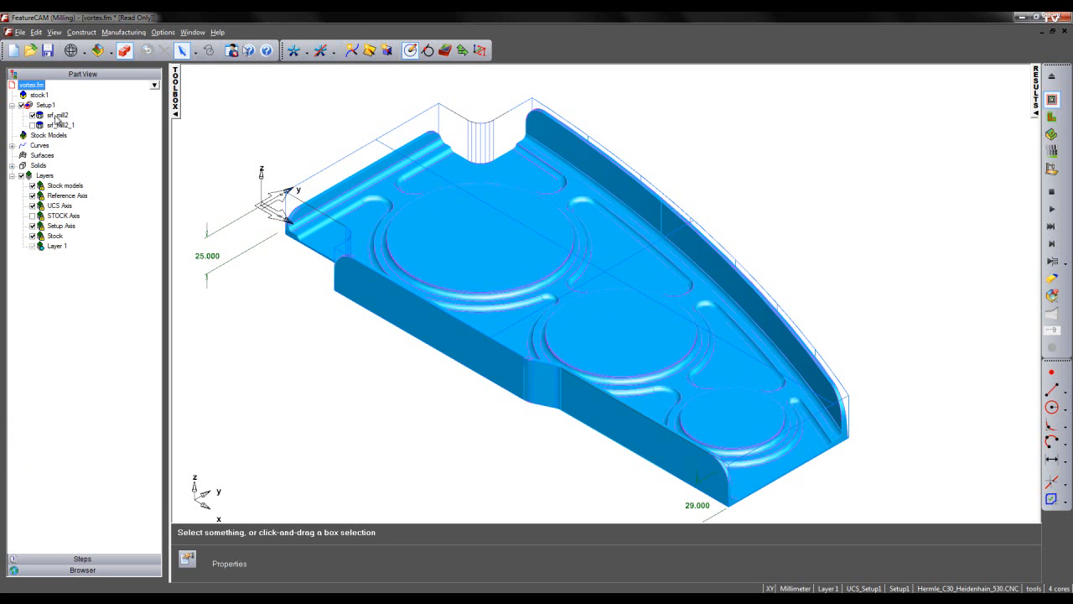
left_click(57, 114)
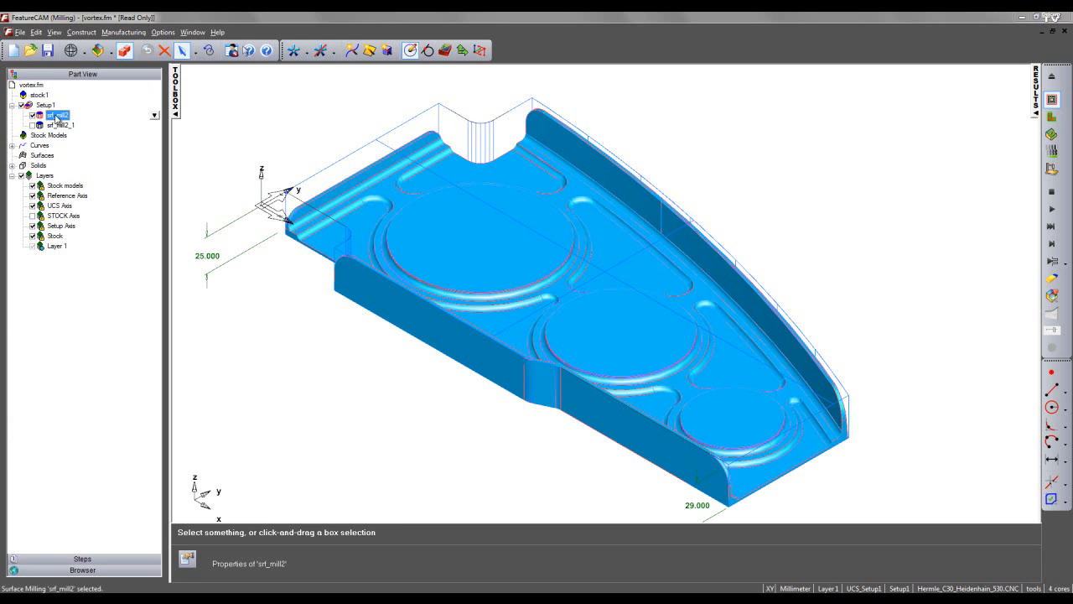
double_click(57, 114)
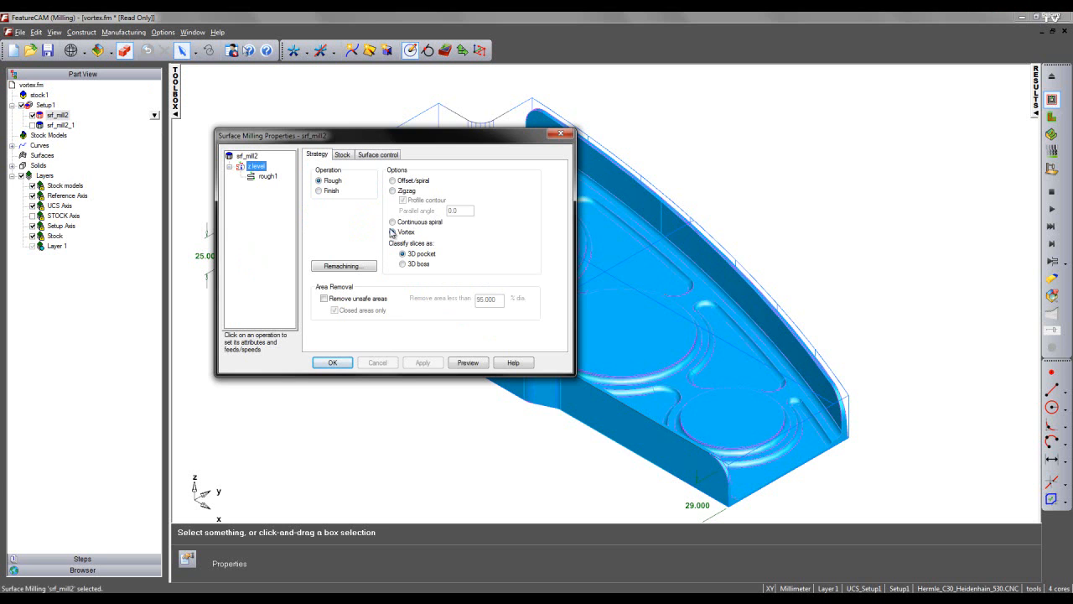
left_click(392, 232)
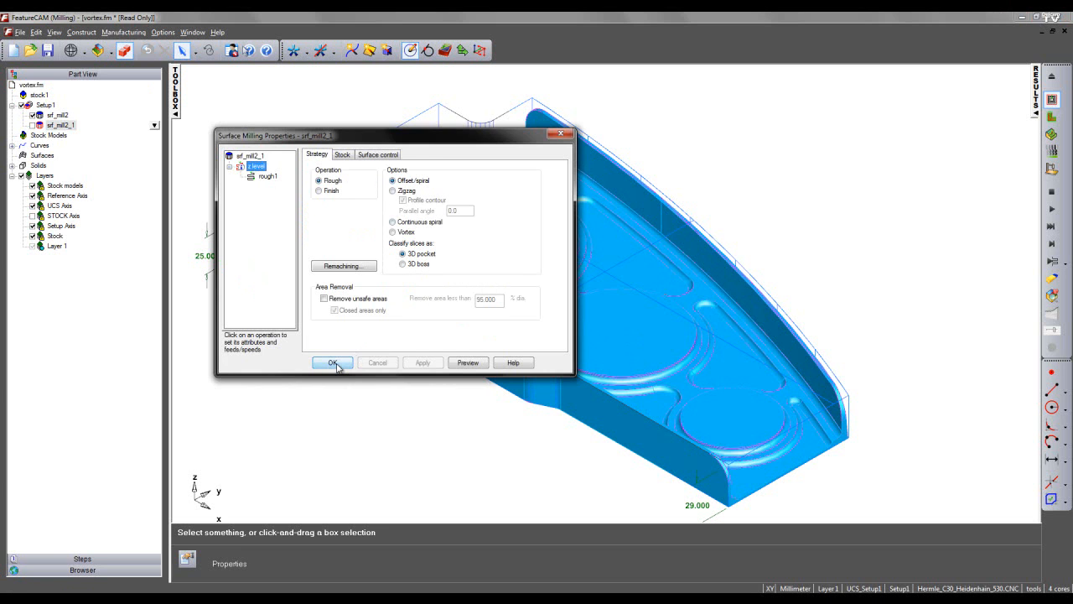
left_click(332, 363)
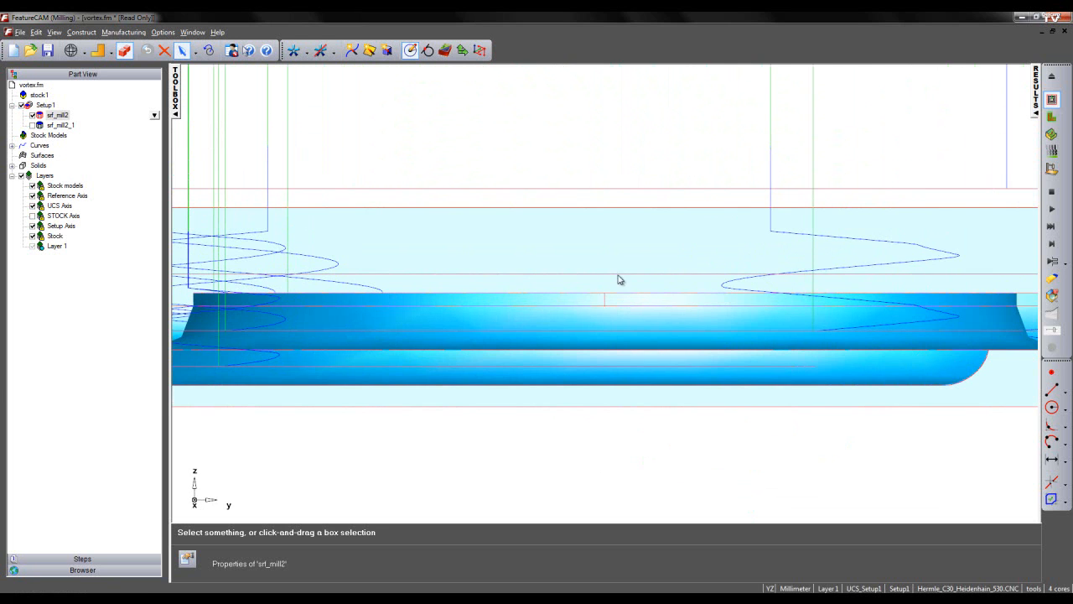
mouse_move(640, 300)
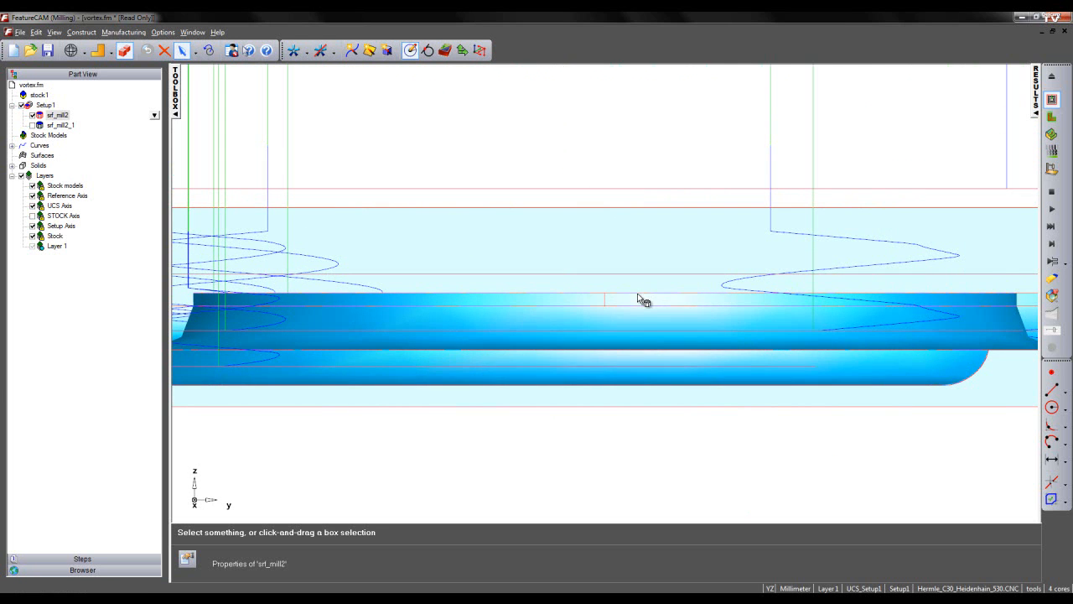
mouse_move(651, 361)
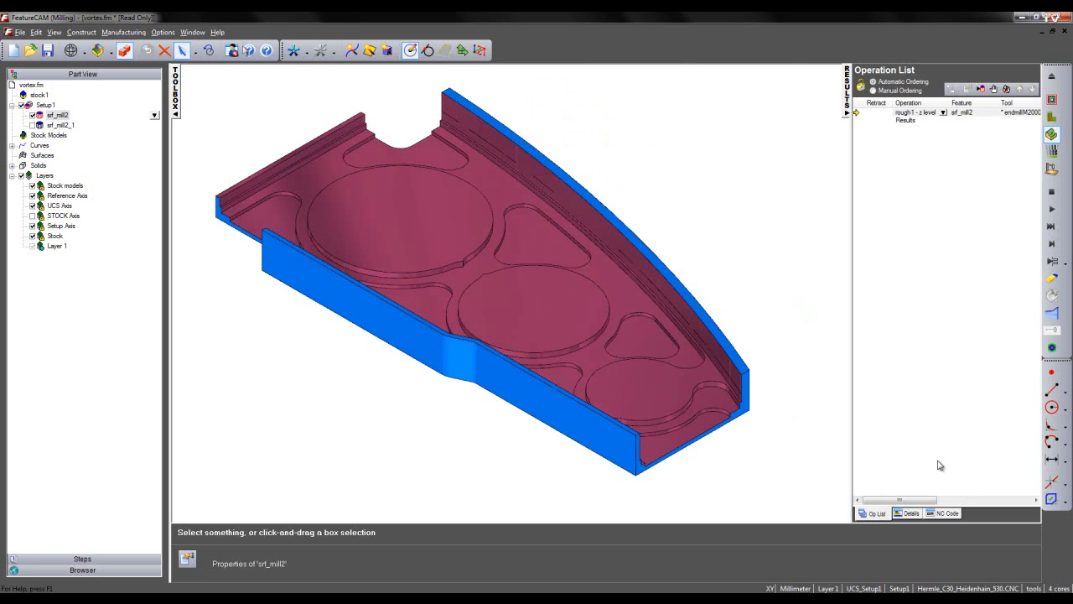
Show the vortex roughing's manufacturing details and highlight its 1:07:58.4 total time
left_click(890, 514)
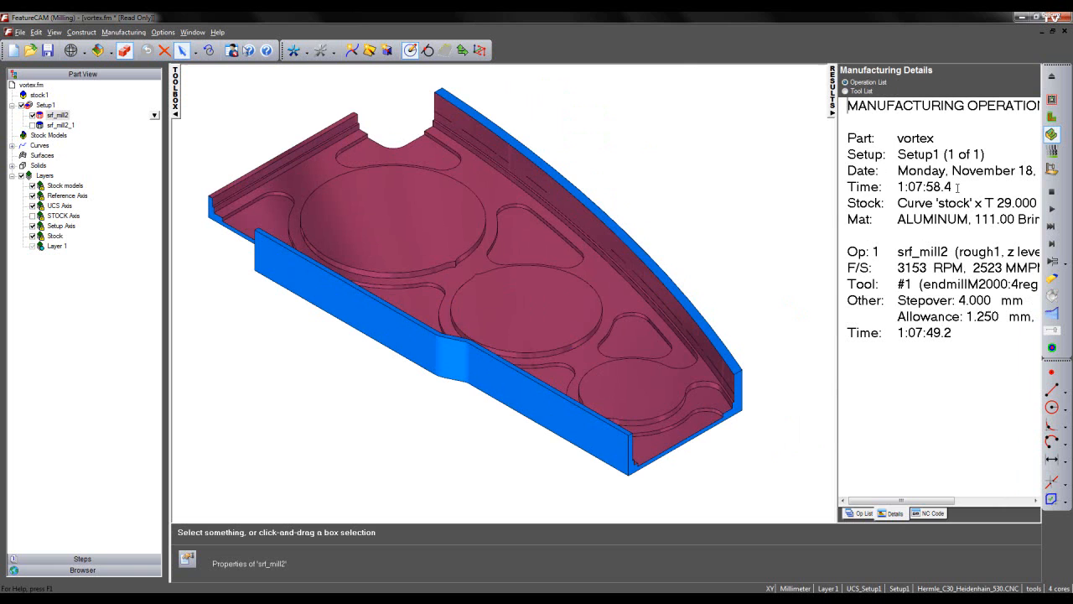
double_click(903, 186)
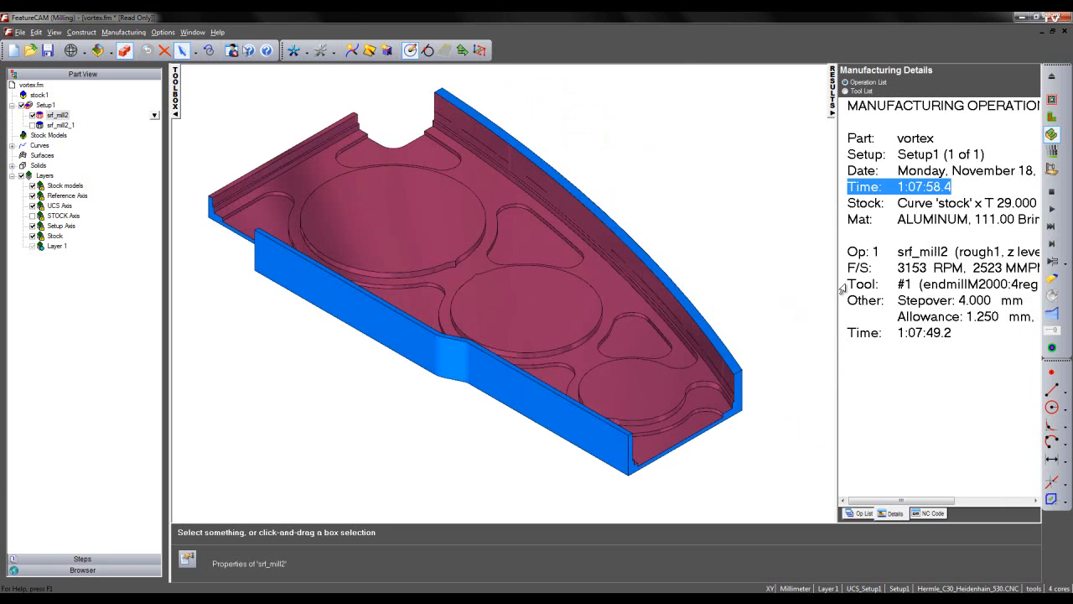
mouse_move(963, 191)
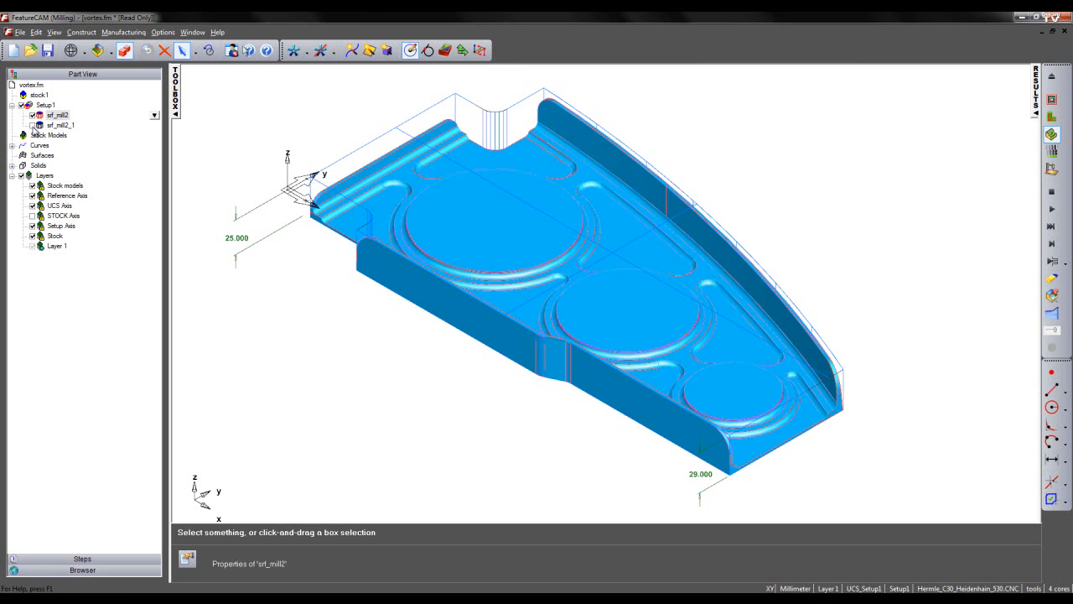
Select srf_mill2_1 and show its offset roughing centerline toolpath over the part
left_click(59, 114)
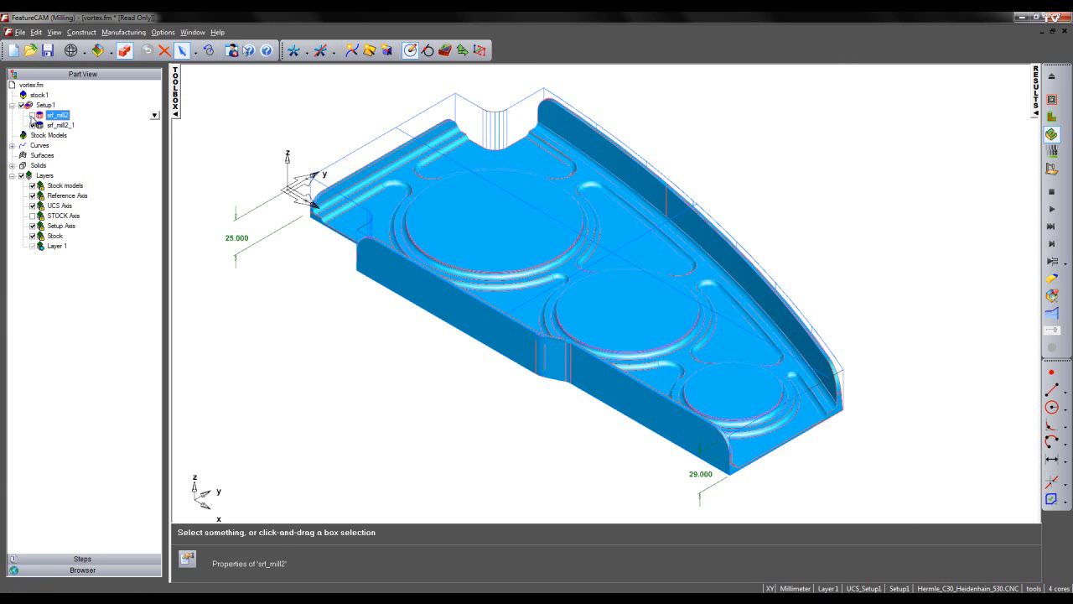
left_click(58, 125)
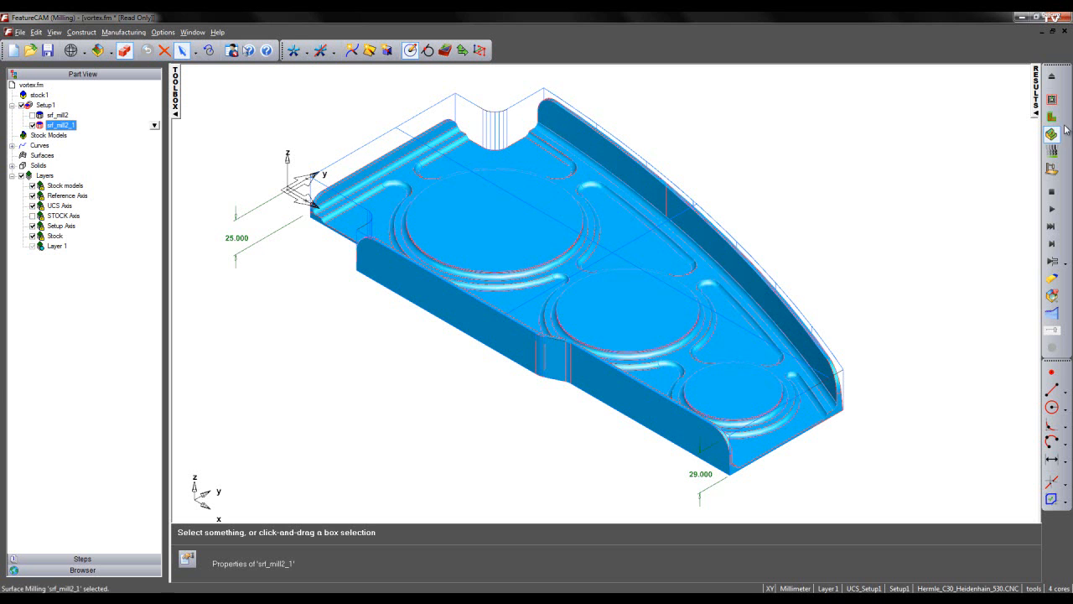
mouse_move(1052, 101)
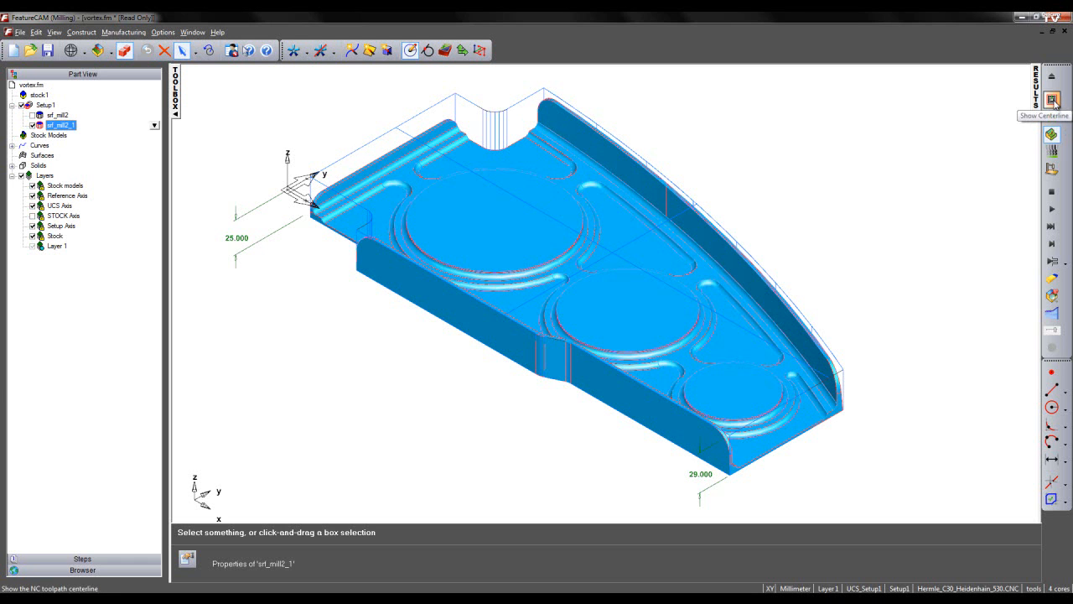
left_click(1051, 100)
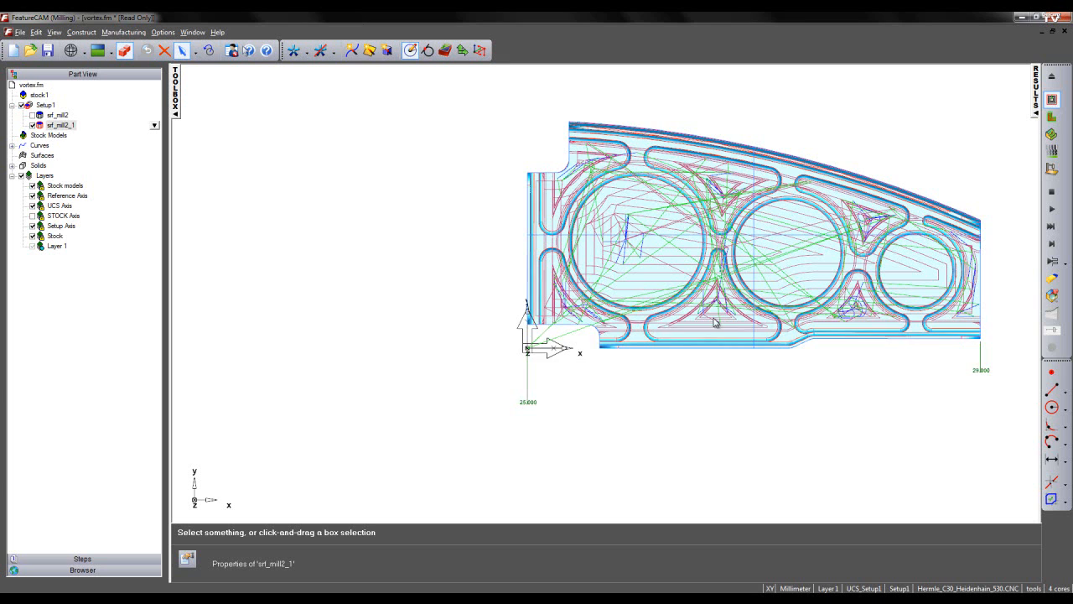
scroll("up", 3)
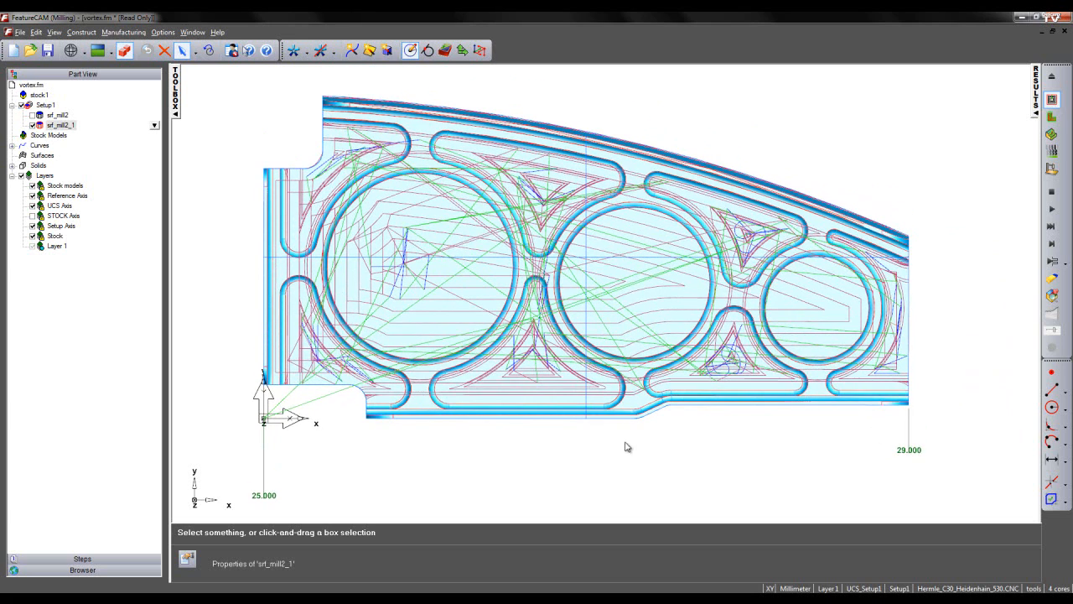
mouse_move(584, 453)
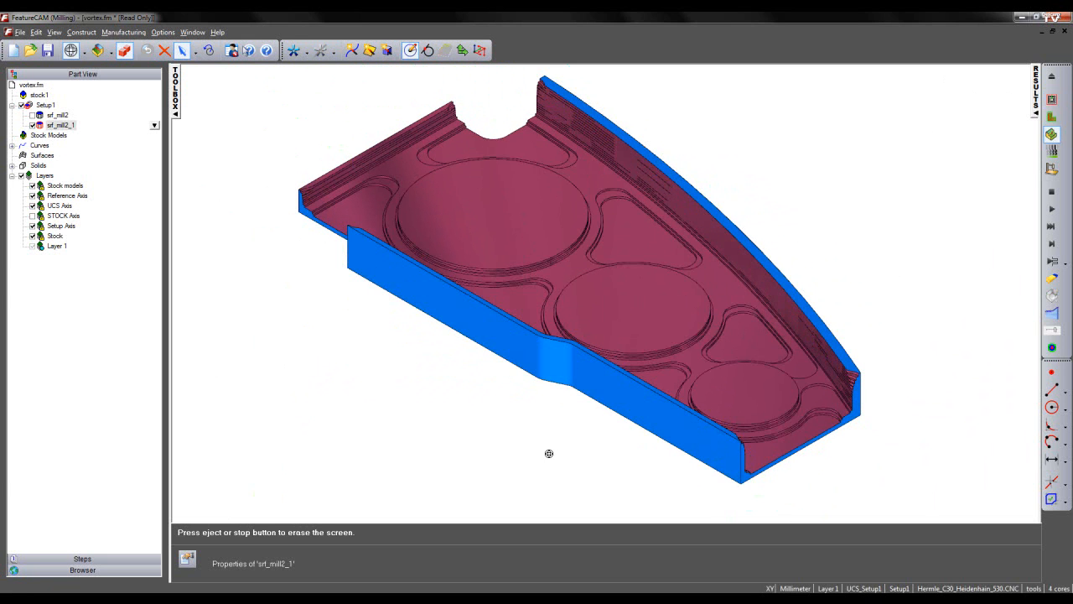
Inspect the simulated part, then show srf_mill2_1's manufacturing details with 45:41.3 total time
left_click_drag(550, 453, 661, 334)
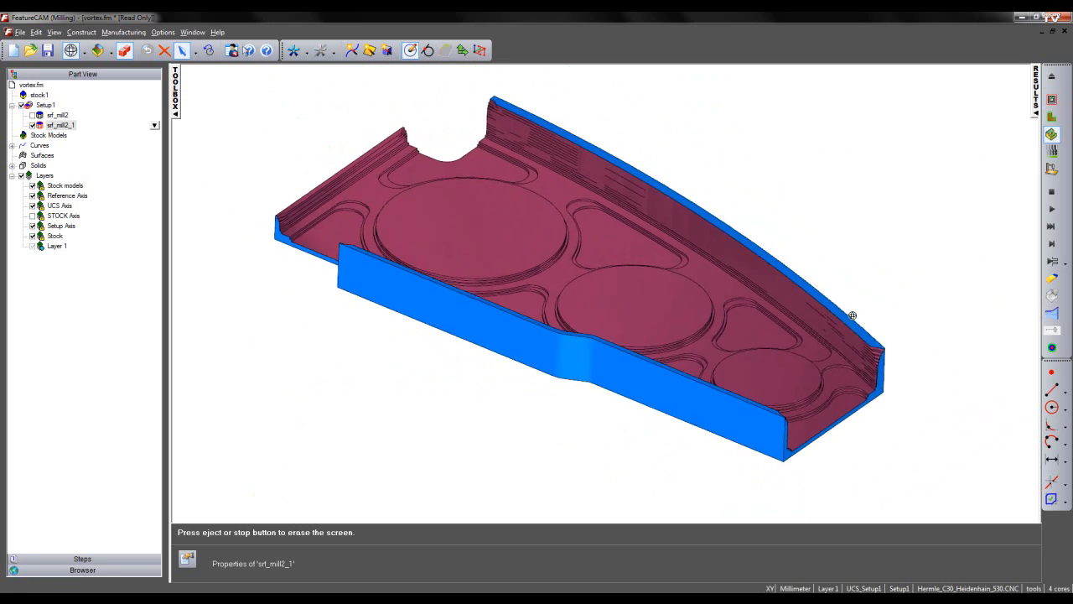
left_click_drag(852, 315, 644, 410)
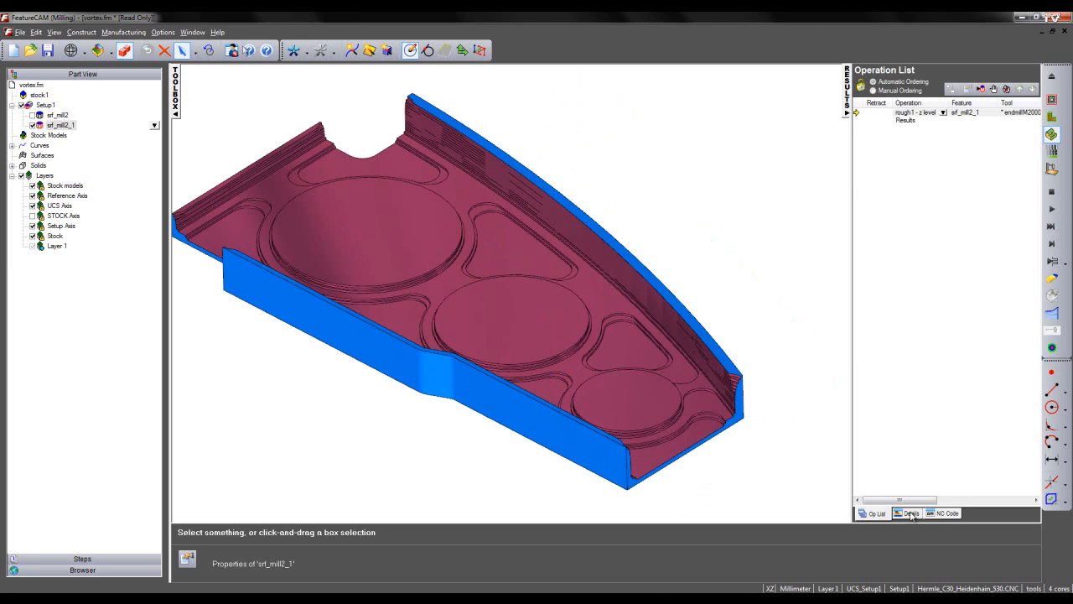
left_click(894, 513)
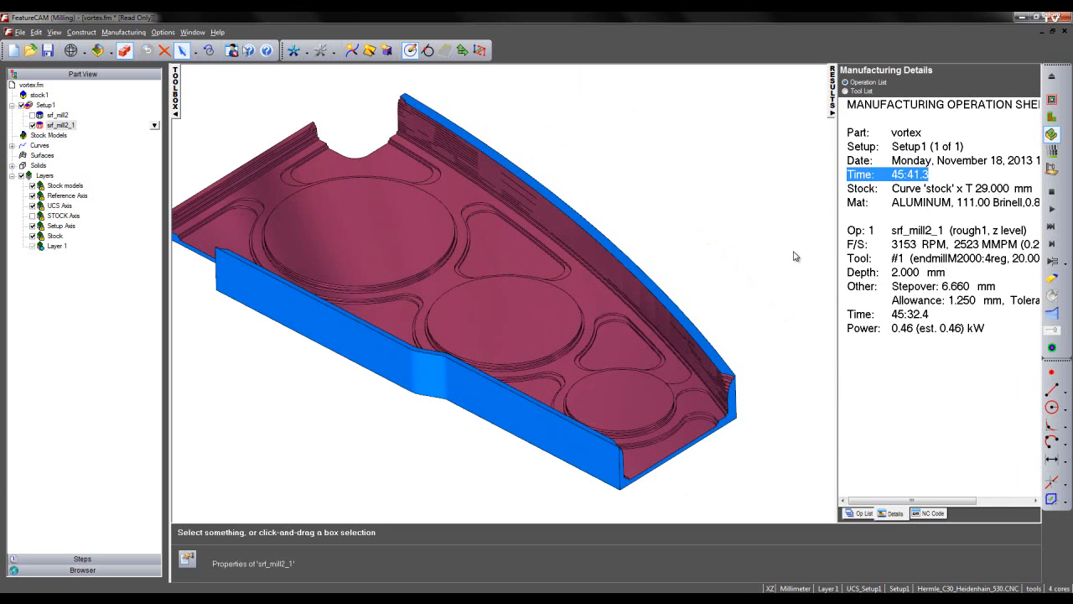
mouse_move(742, 288)
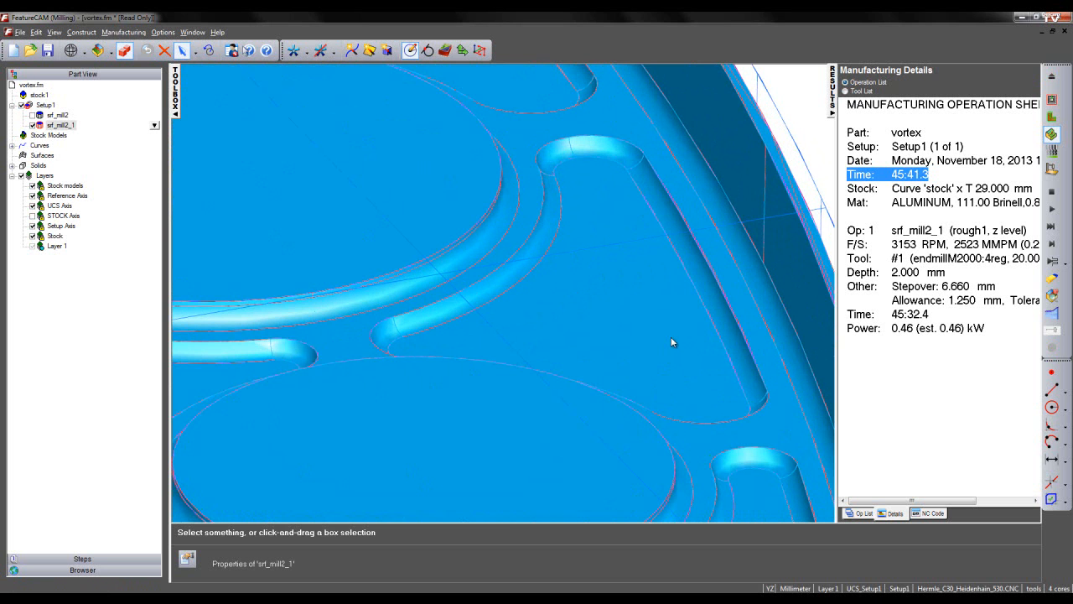
mouse_move(564, 265)
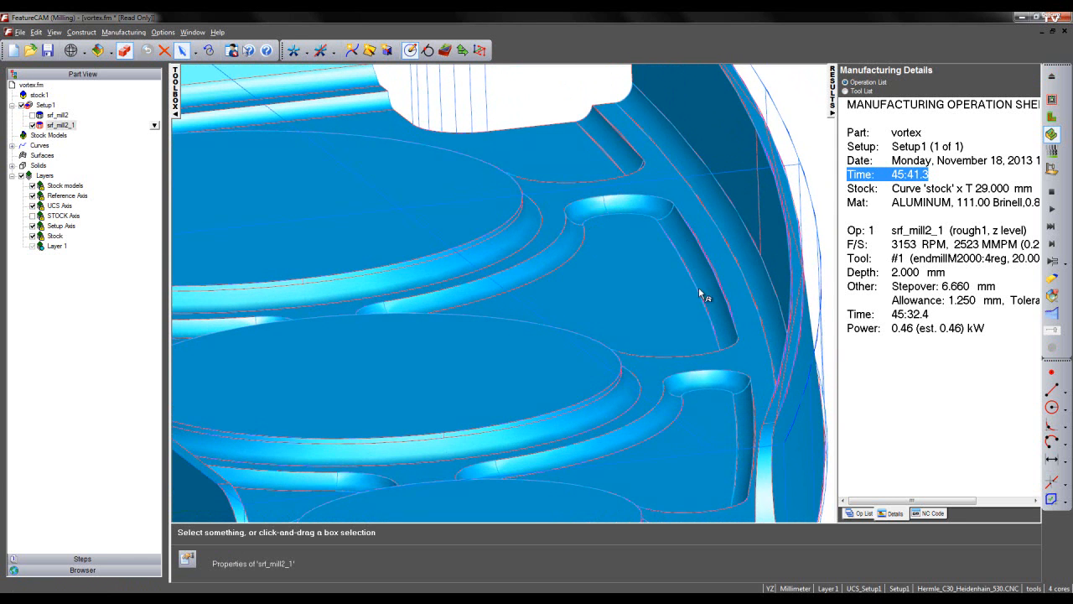
mouse_move(587, 218)
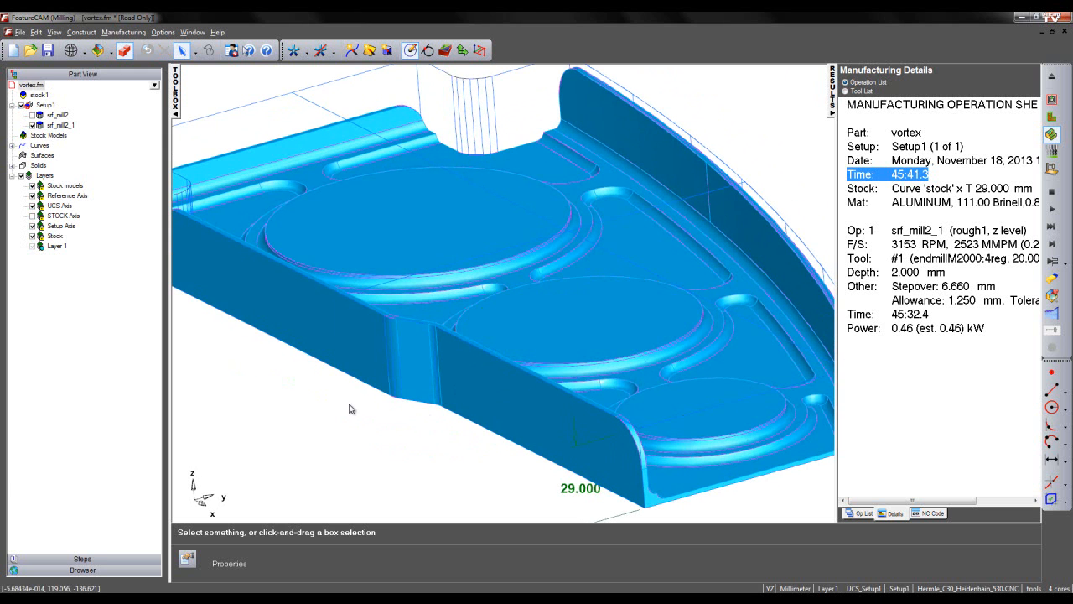
Select the srf_mill2 feature again in the part model view
left_click(59, 114)
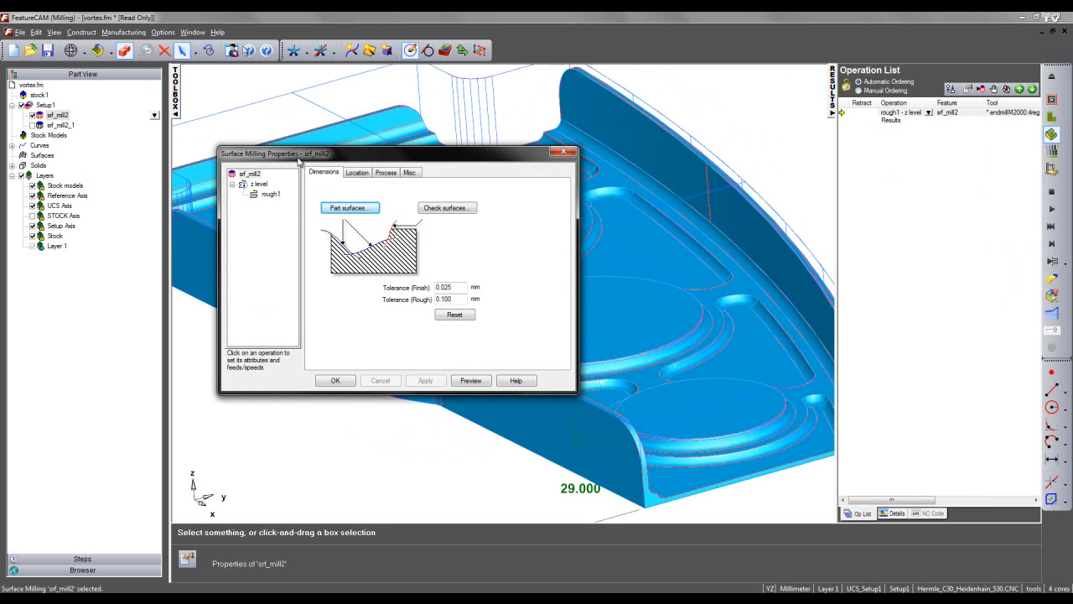
Set srf_mill2 roughing to Z increment 21, Z end -19.7, flat surface support Off, and apply
left_click(270, 195)
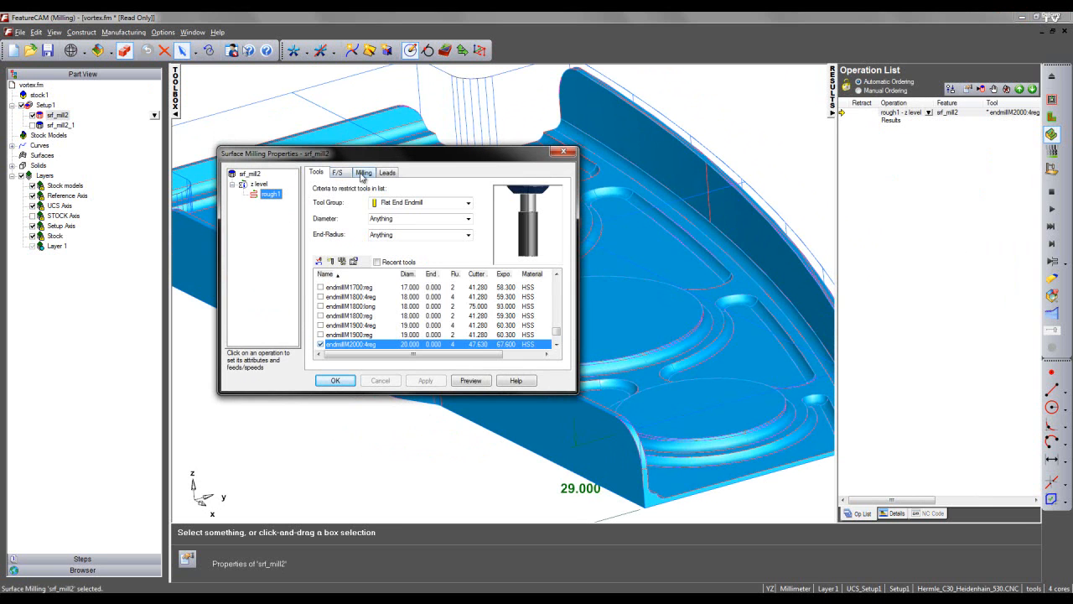
left_click(362, 171)
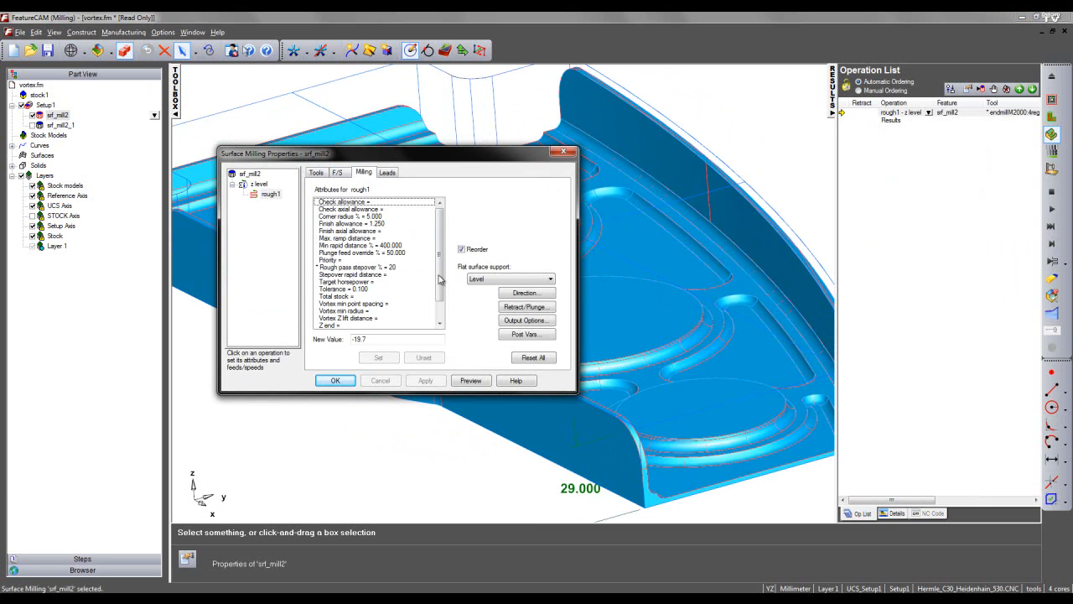
scroll("down", 3)
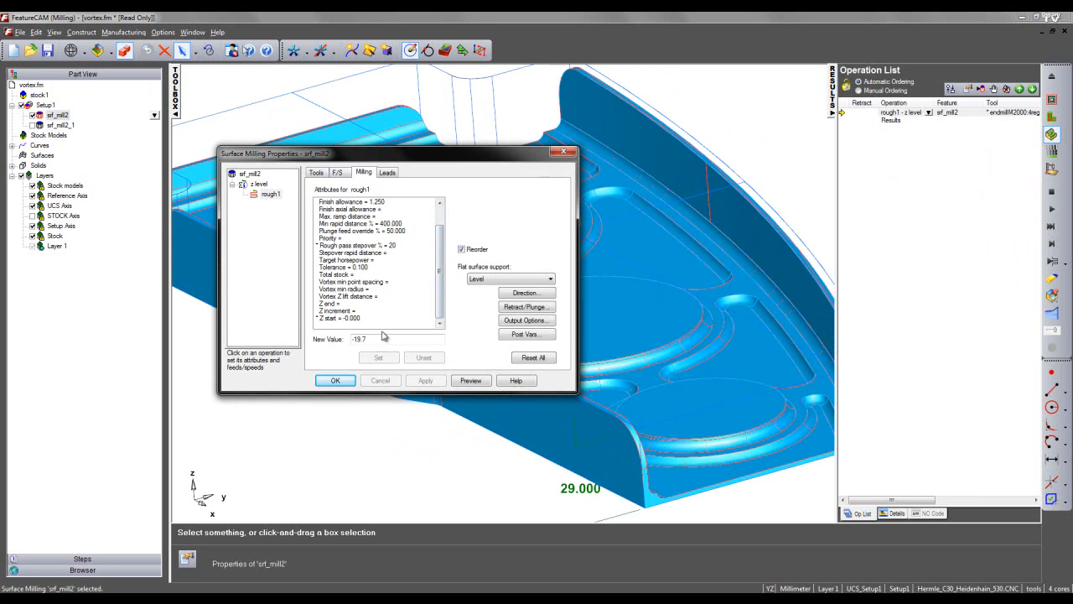
left_click(338, 319)
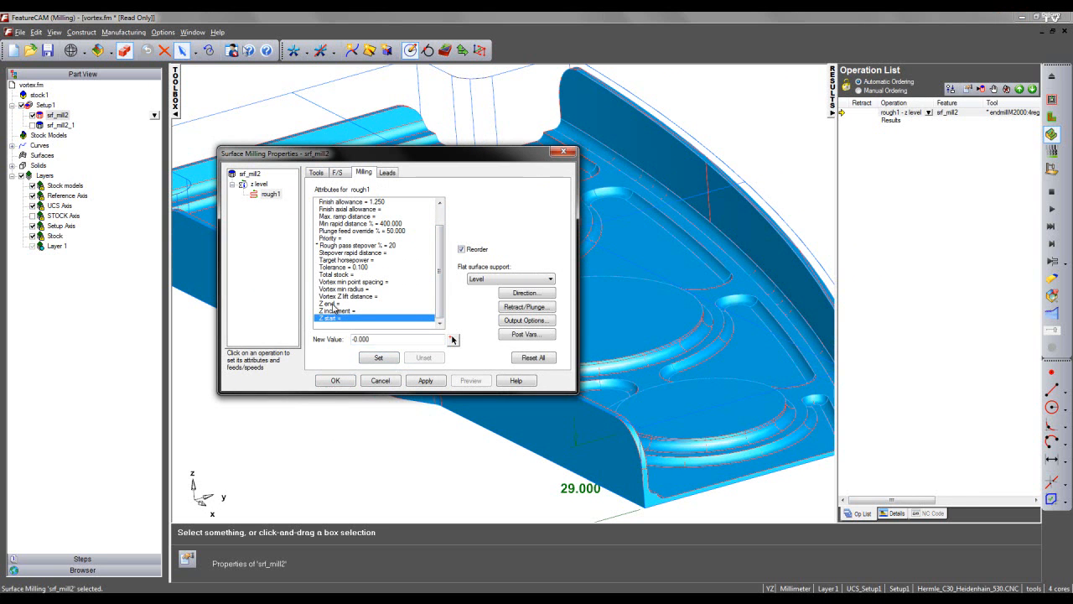
left_click(336, 379)
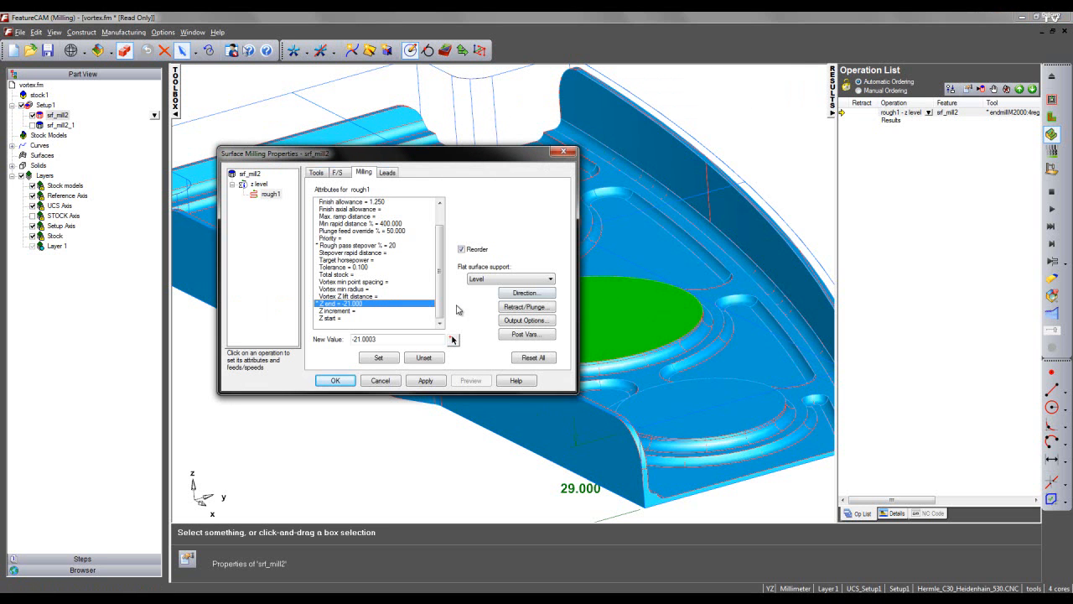
triple_click(394, 339)
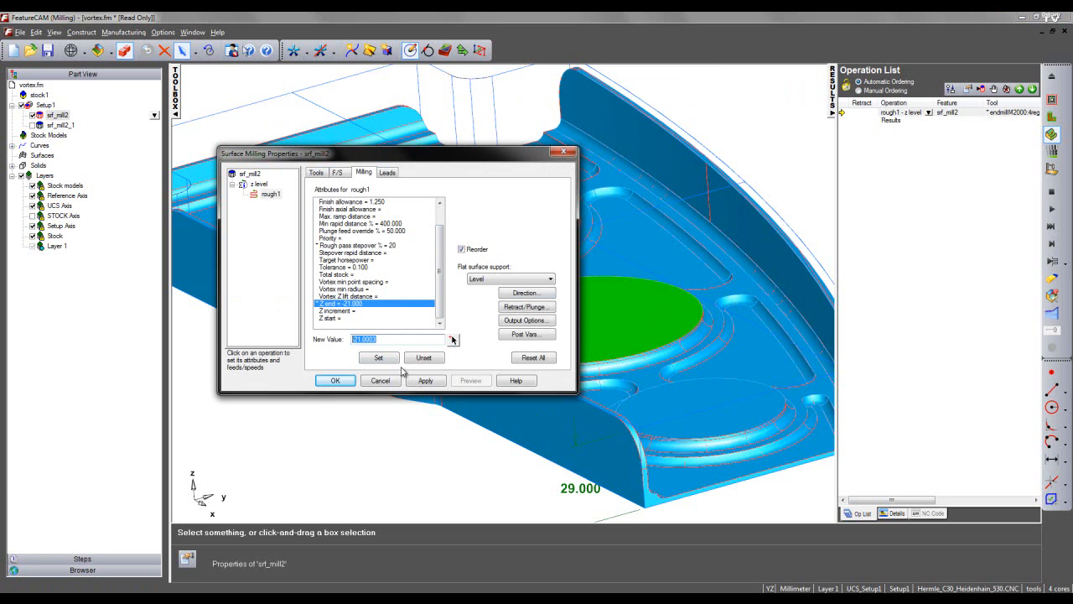
type("-19.7")
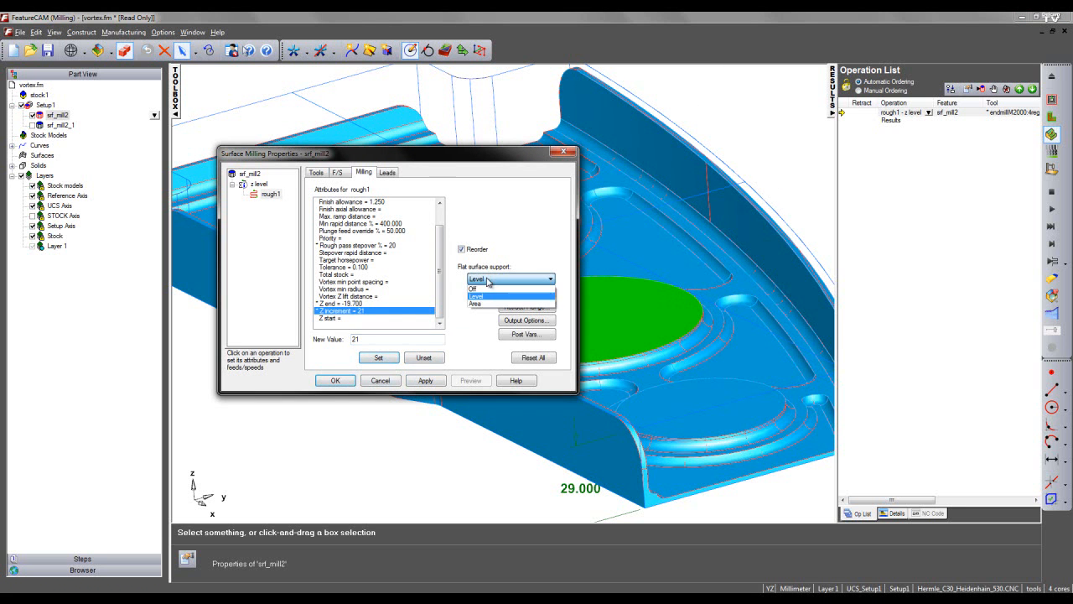
left_click(473, 288)
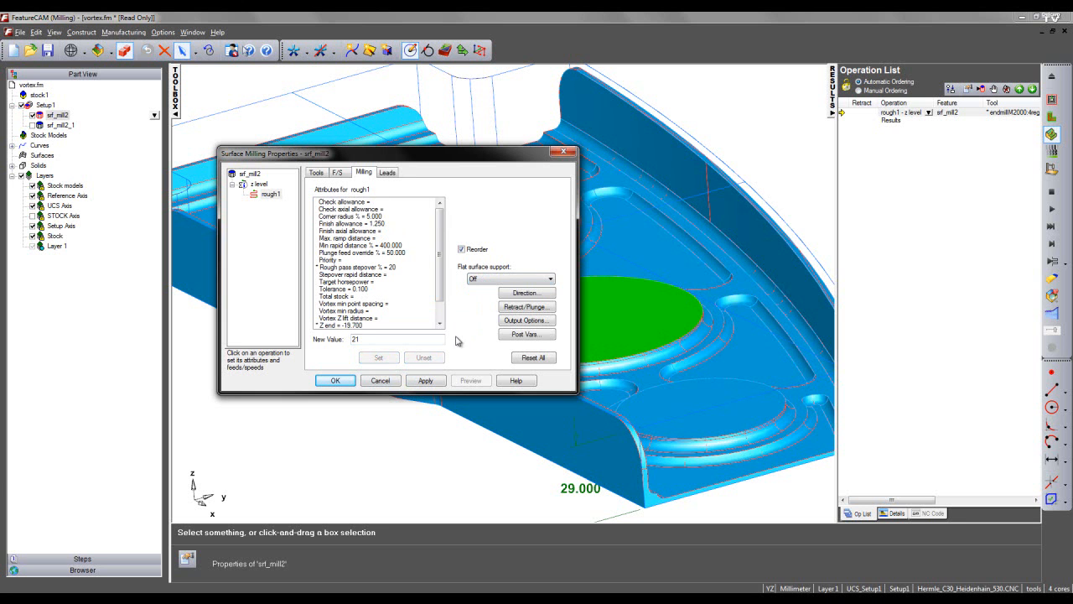
left_click(270, 195)
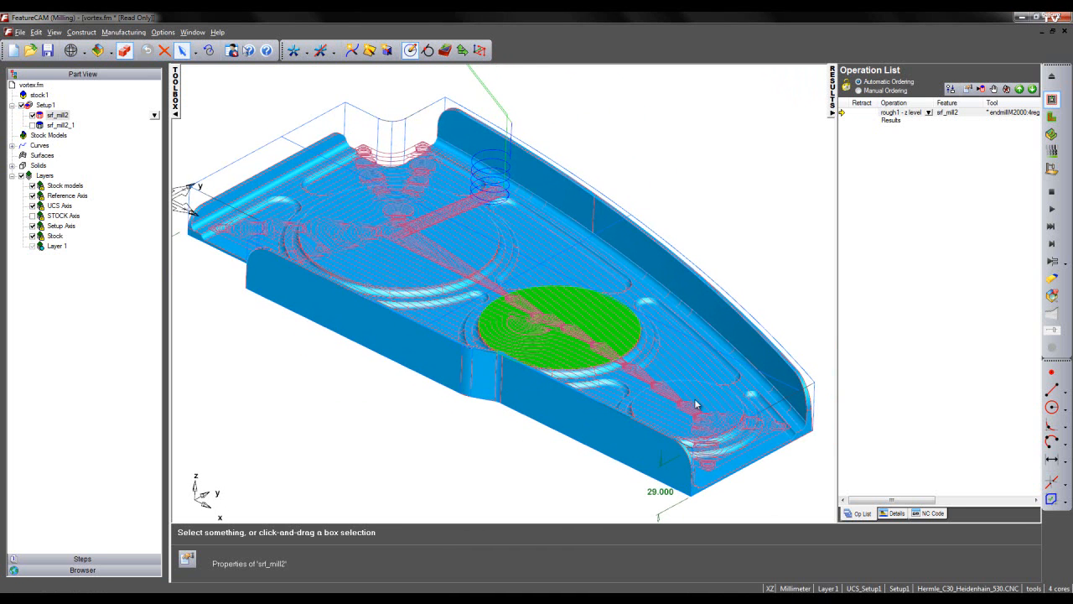
Show the manufacturing details for the deep vortex roughing and highlight its machining time
left_click(892, 513)
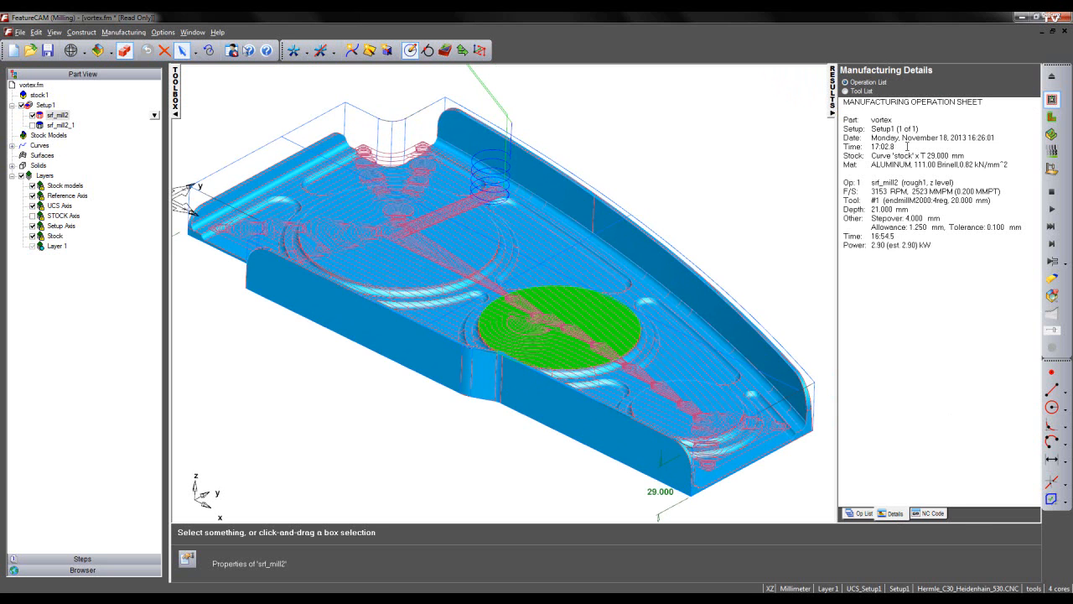
double_click(882, 147)
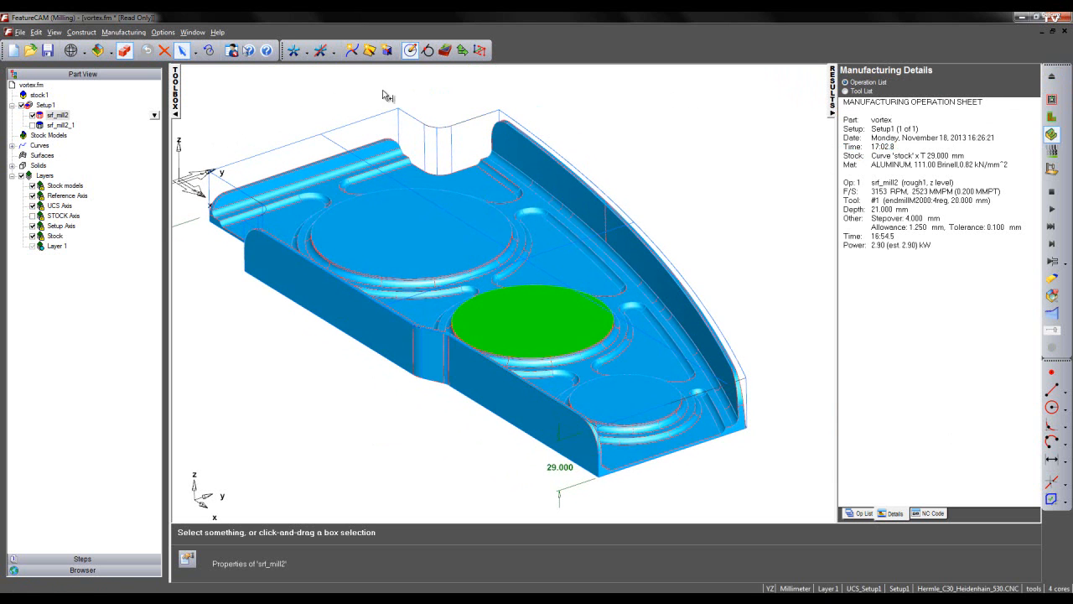
Set srf_mill2_1's Z top to -19.7 in its milling attributes and confirm
left_click(862, 513)
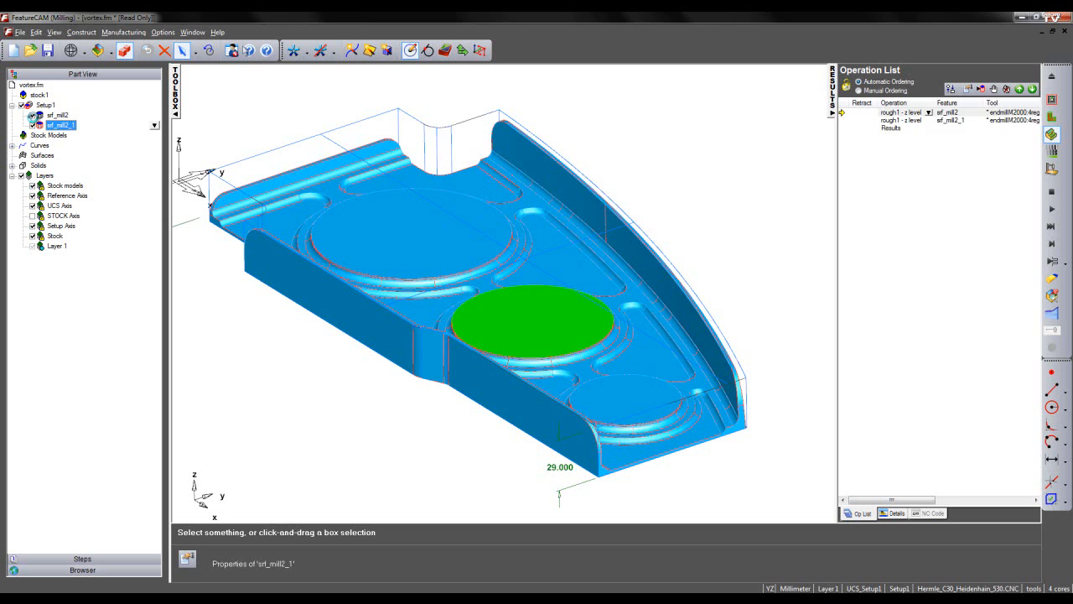
double_click(59, 124)
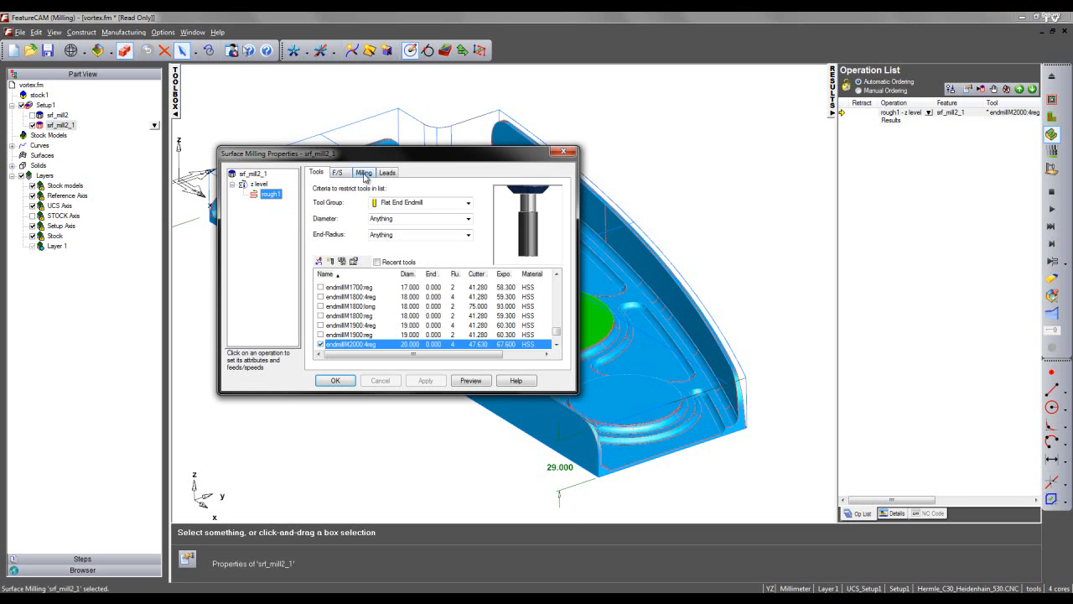
left_click(362, 171)
type("-19")
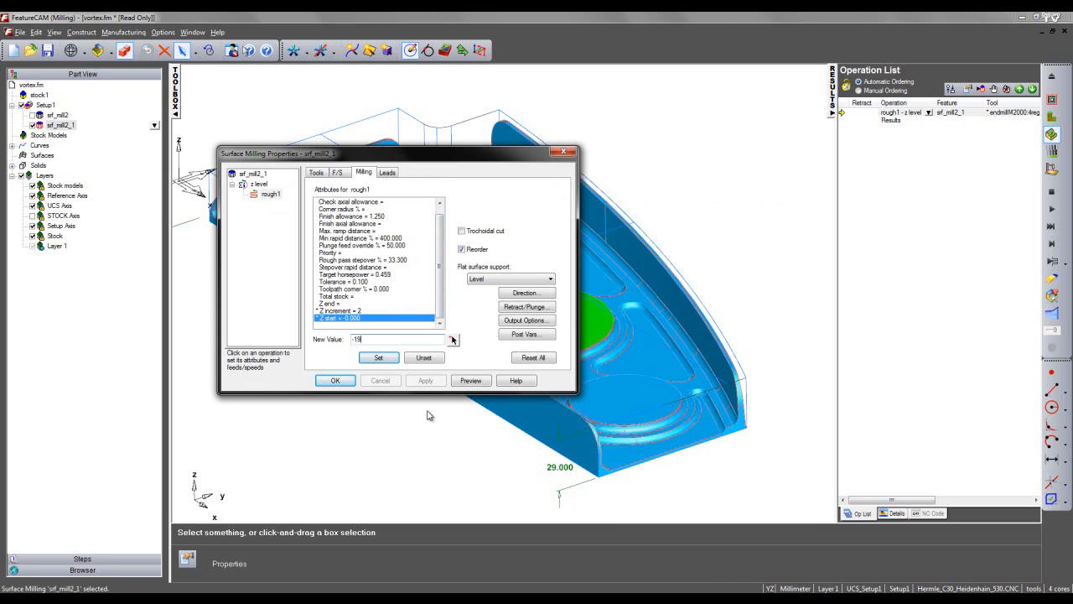
type(".7")
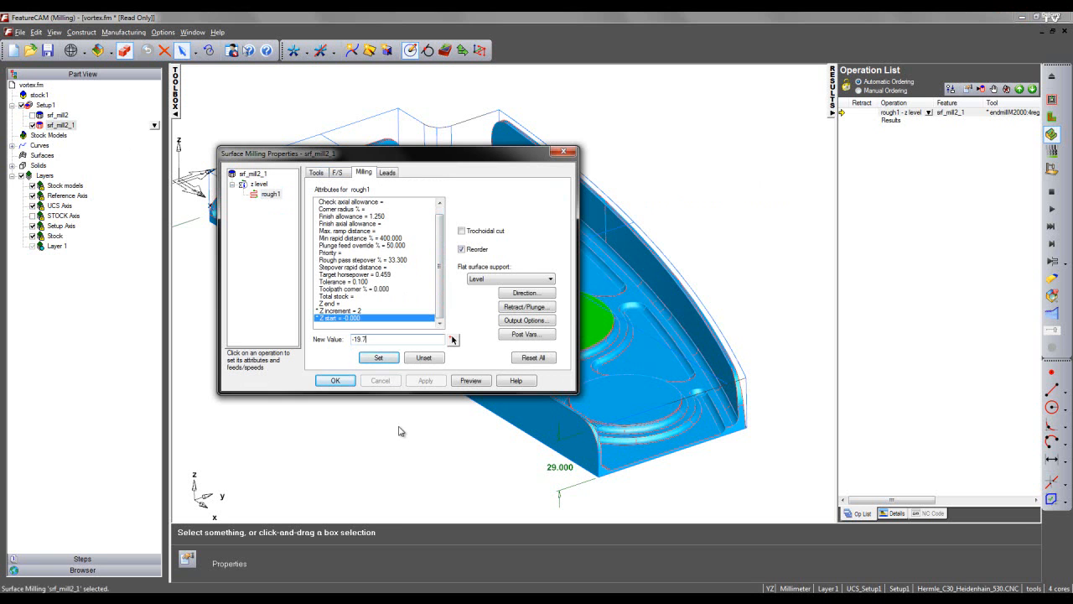
left_click(379, 357)
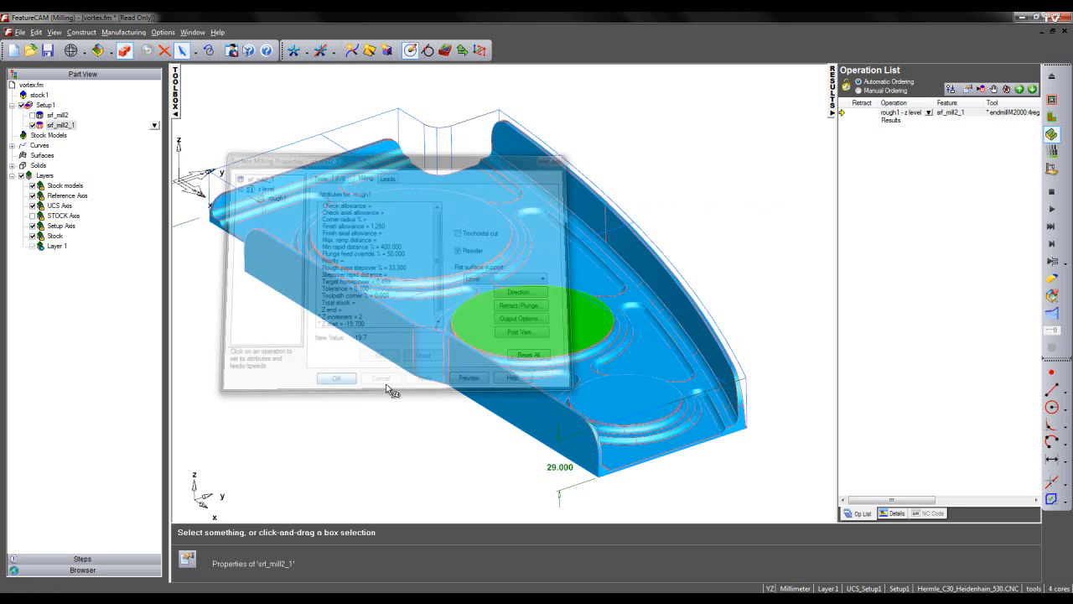
left_click(335, 379)
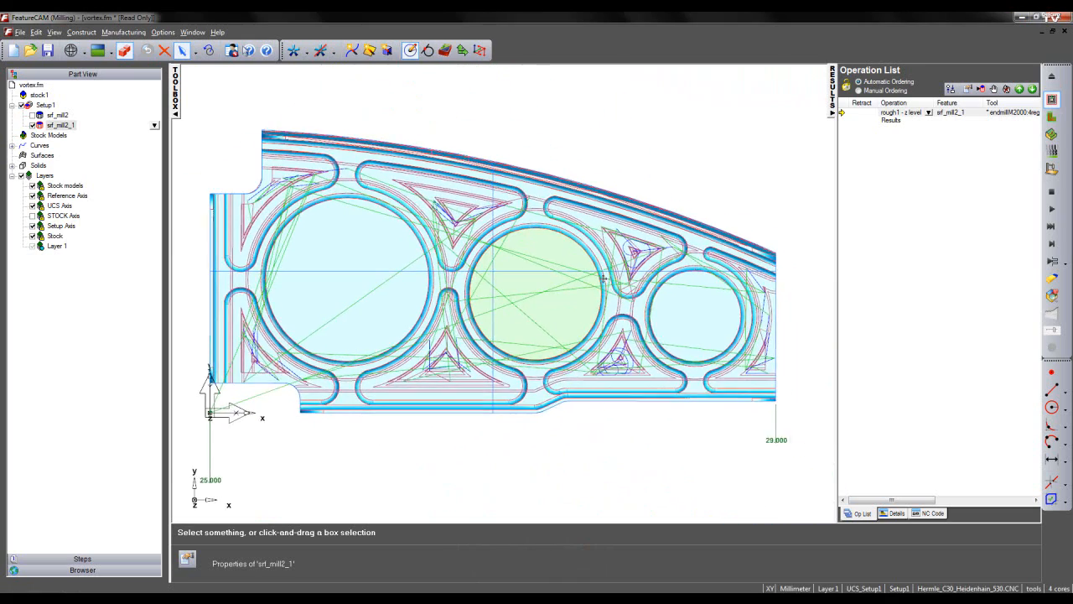
Show the revised offset roughing's manufacturing details and highlight its total time
left_click(896, 513)
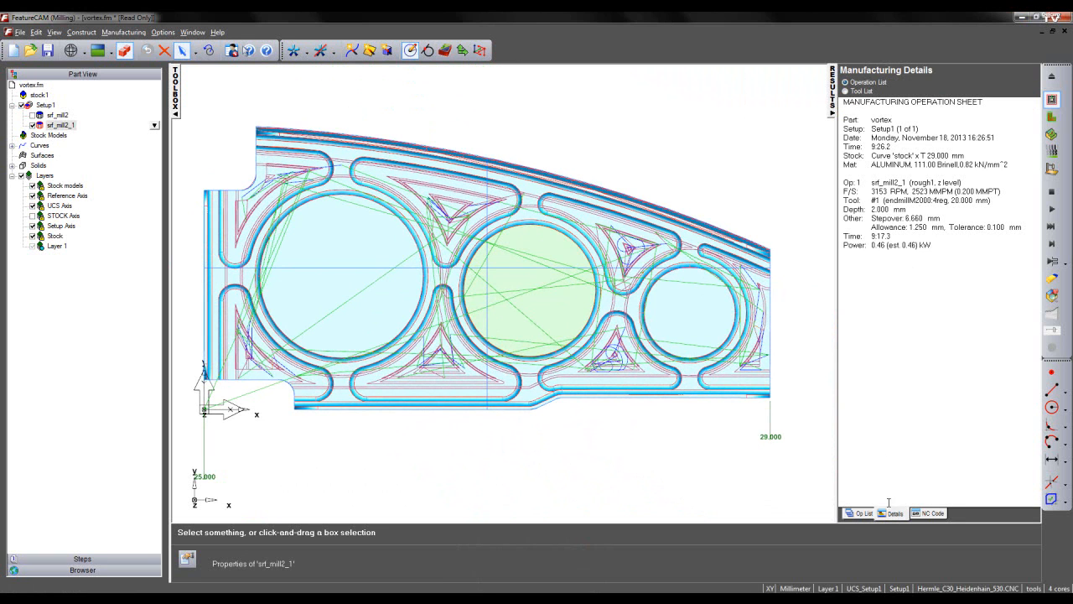
double_click(883, 148)
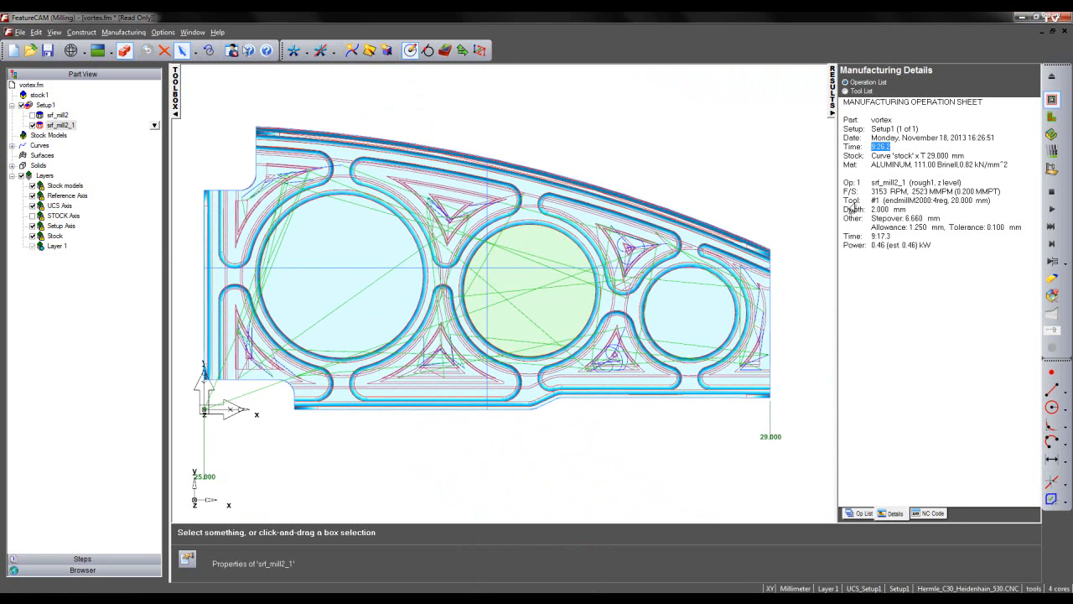
mouse_move(560, 402)
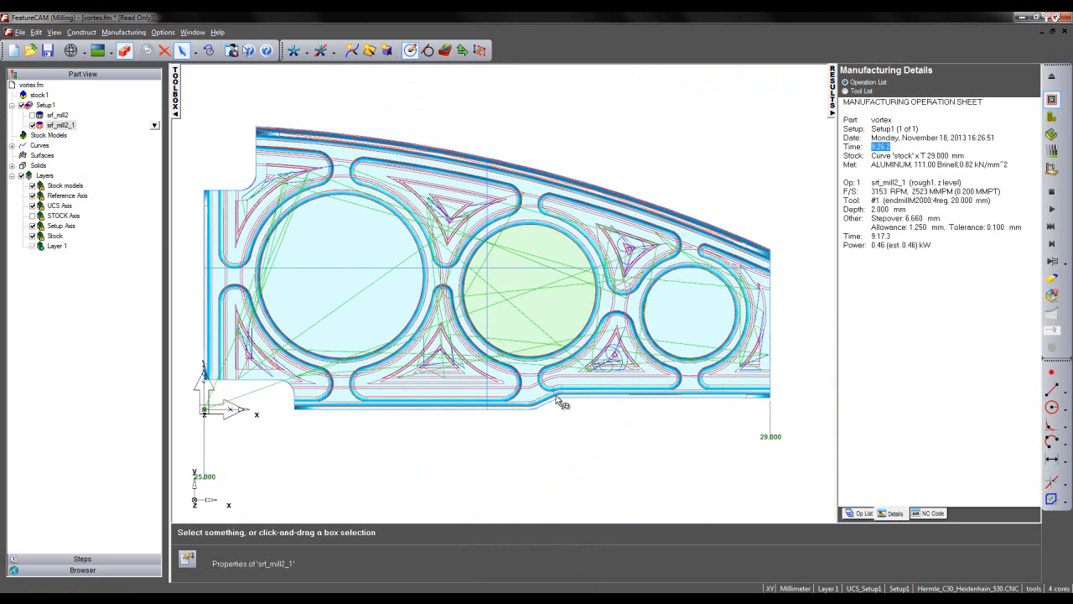
mouse_move(558, 404)
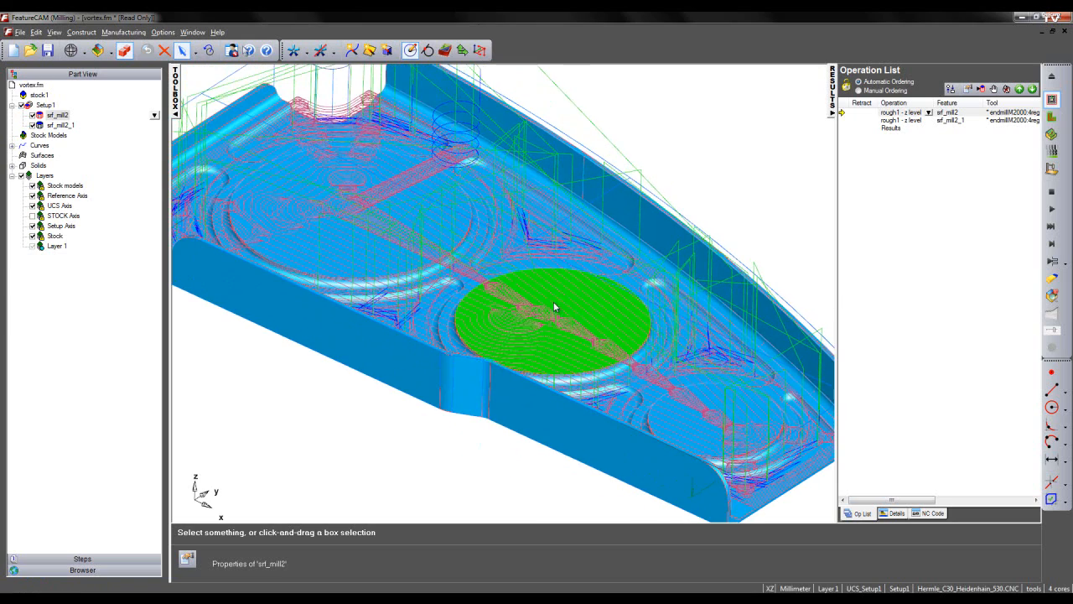
Orbit to see both toolpaths and run the 3D simulation of both roughing operations
left_click_drag(553, 305, 529, 198)
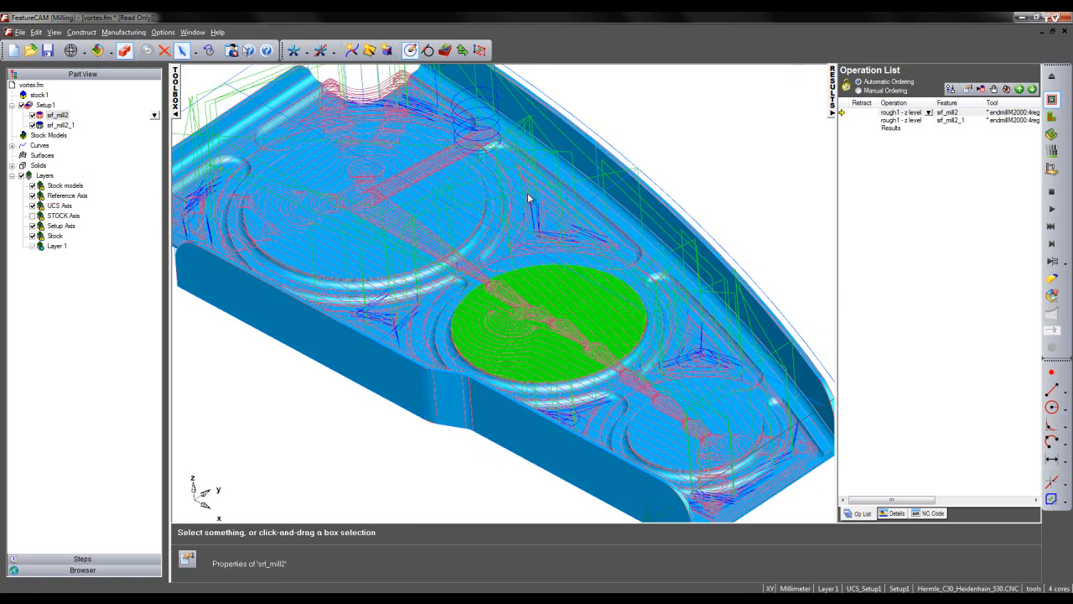
left_click(1054, 134)
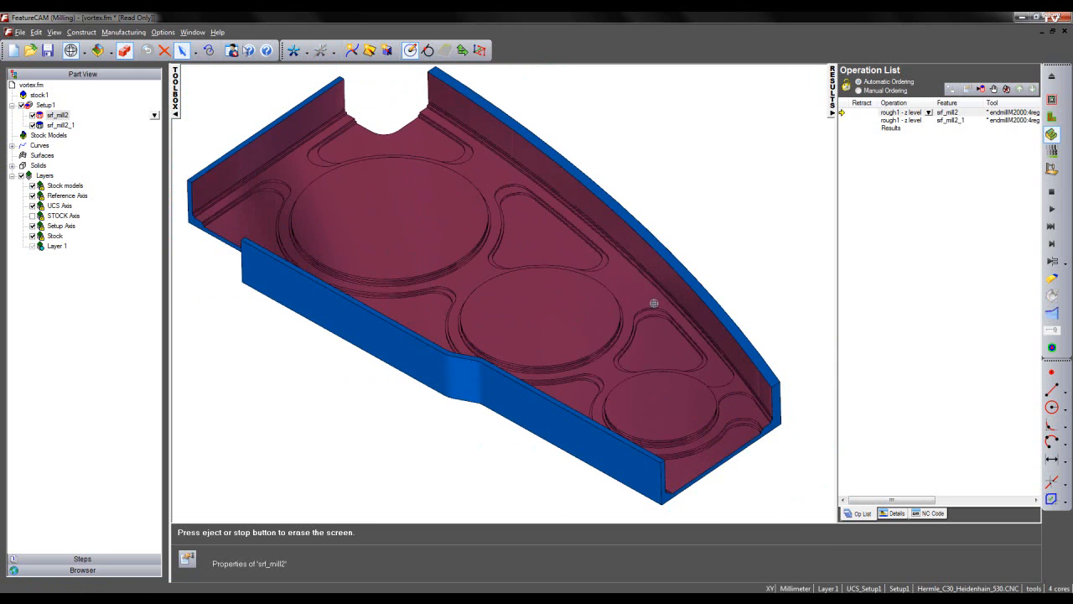
Show the Details sheet listing both roughing operations and the total machining time
left_click_drag(654, 302, 745, 302)
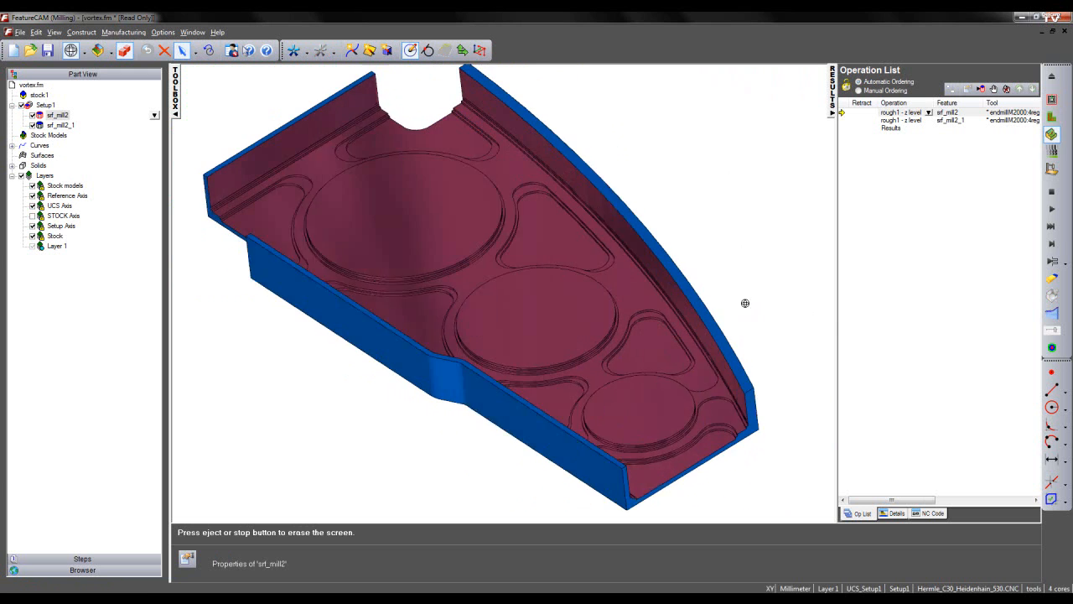
left_click(890, 513)
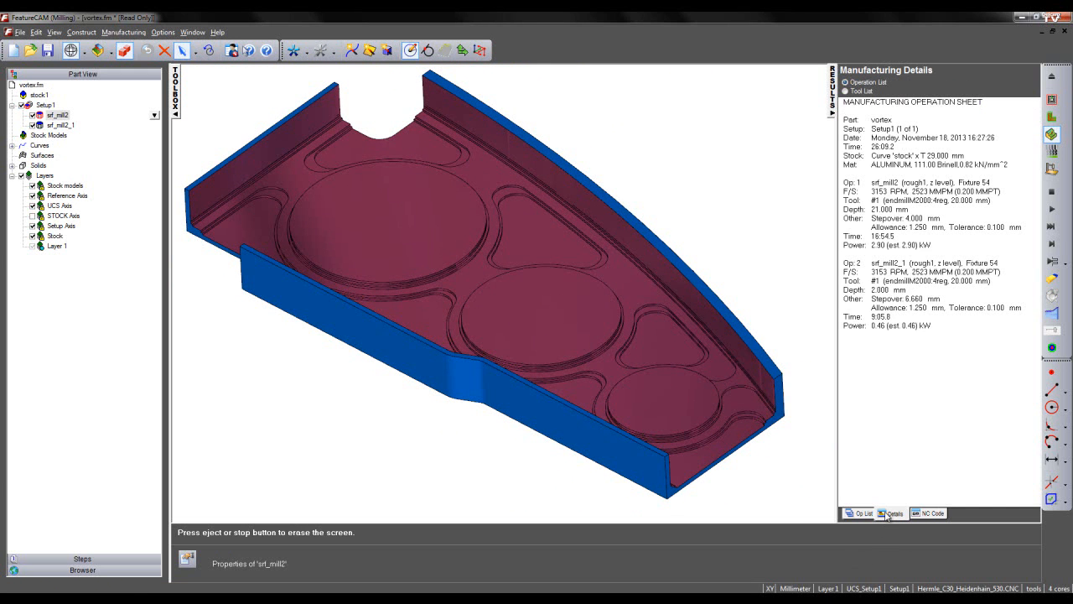
mouse_move(902, 147)
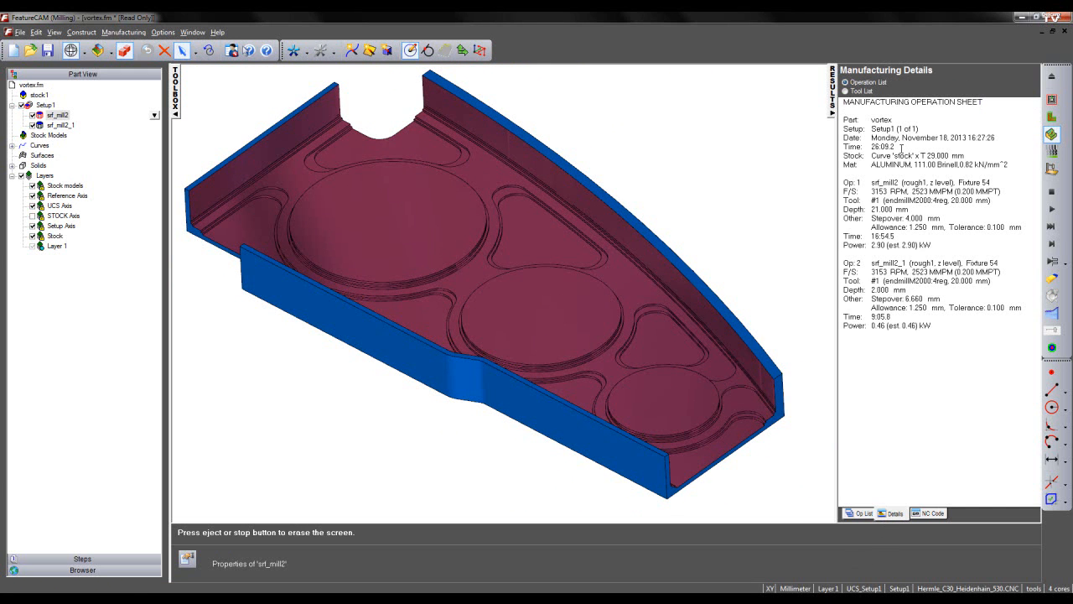